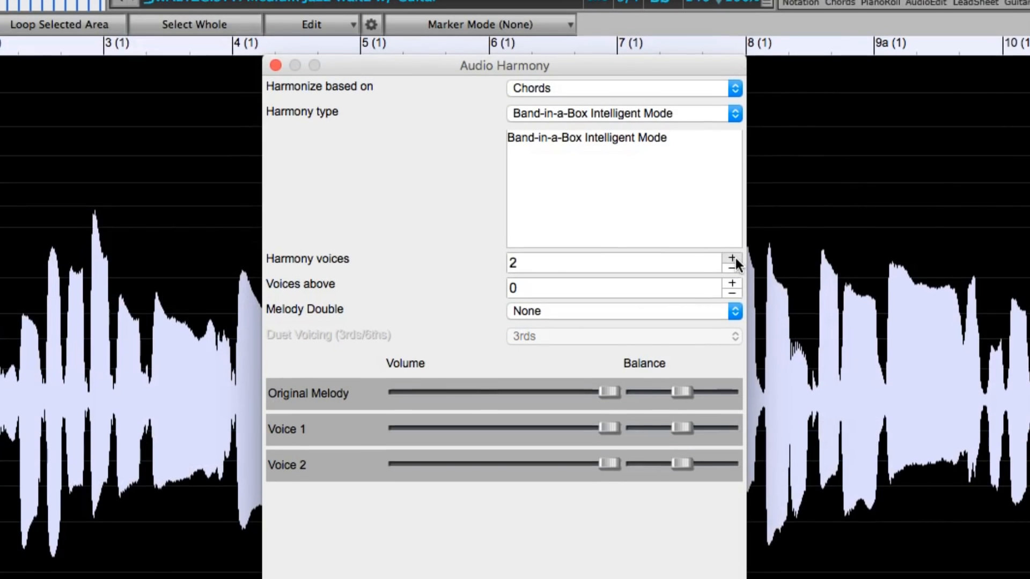
# - Open the Audio Harmony settings from the Edit menu
pyautogui.click(731, 259)
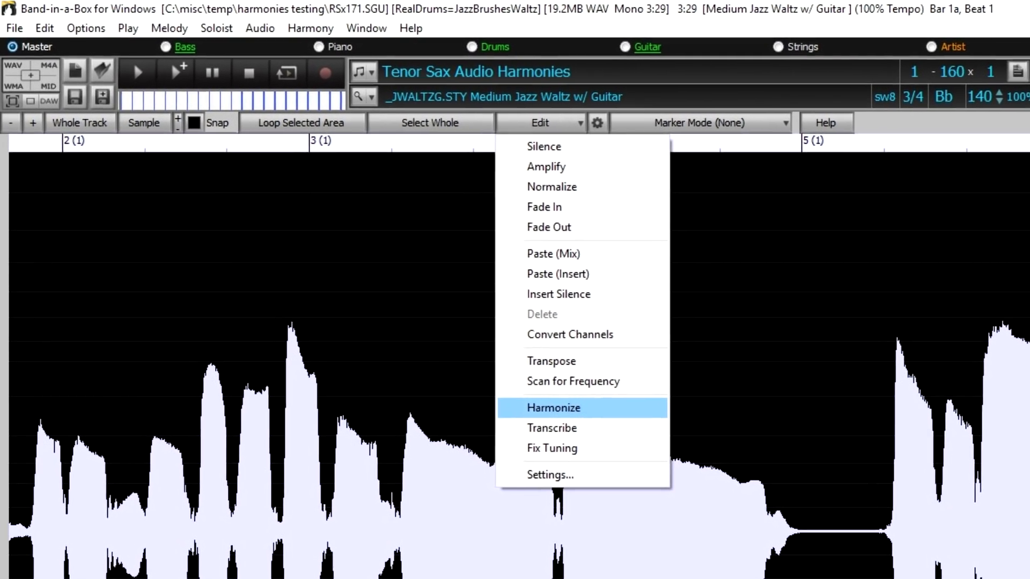
pyautogui.click(552, 407)
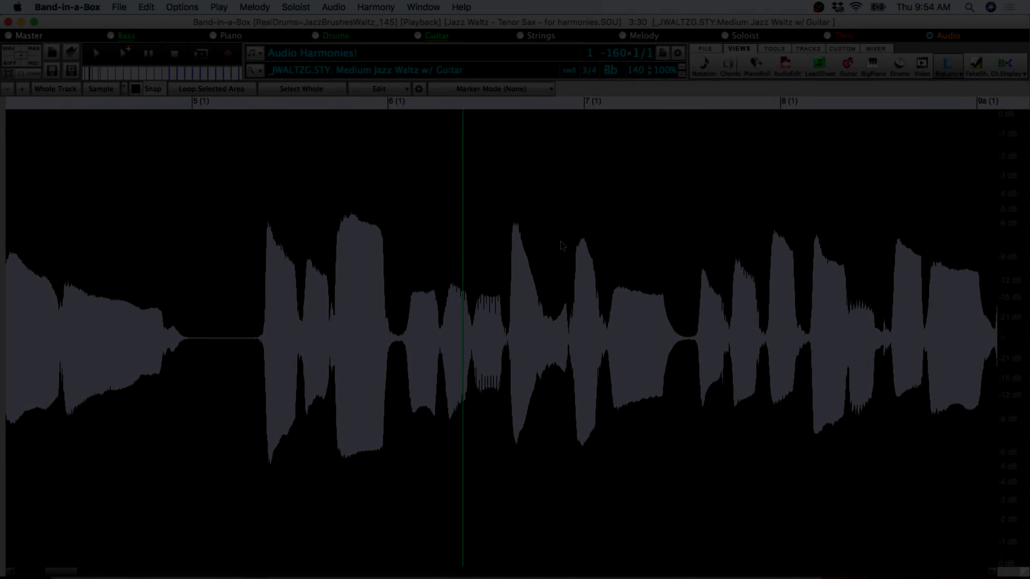
pyautogui.rightClick(948, 35)
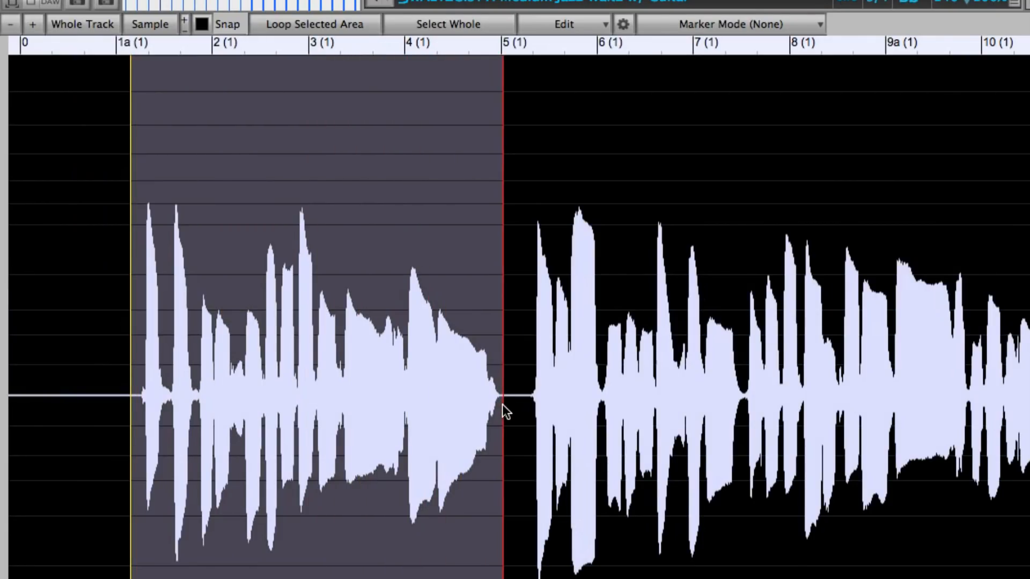
pyautogui.moveTo(503, 407)
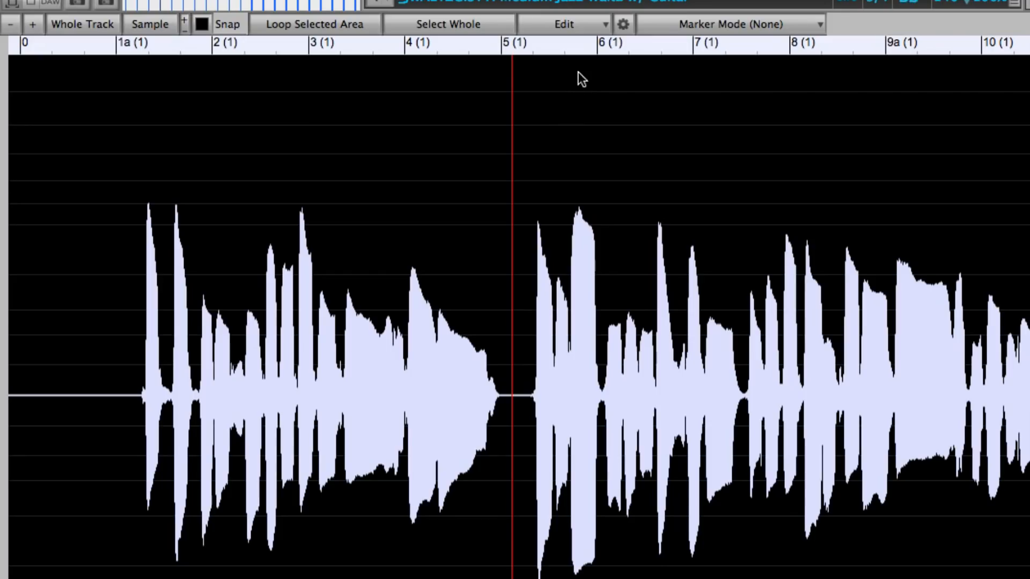
pyautogui.click(564, 24)
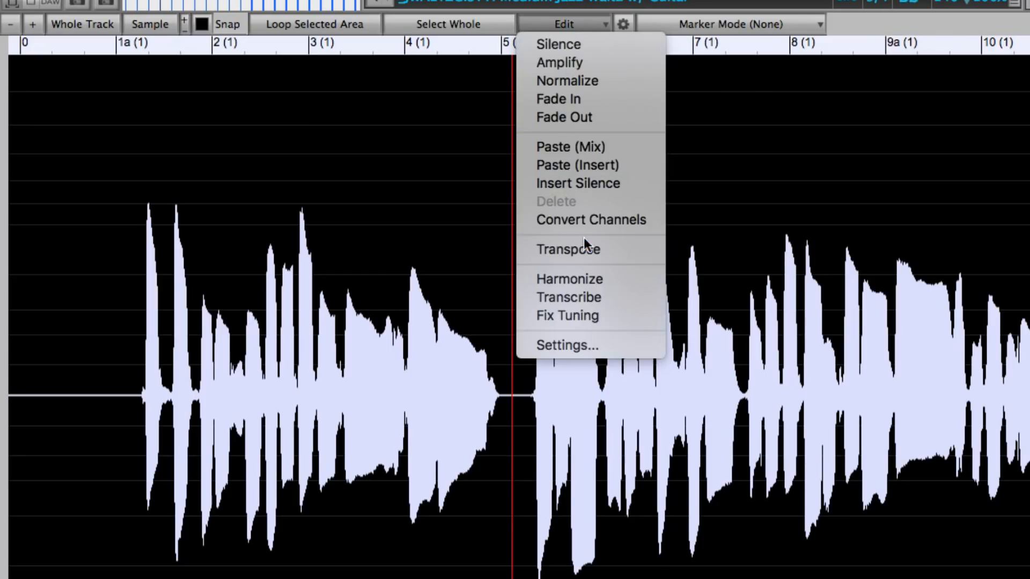
pyautogui.click(568, 278)
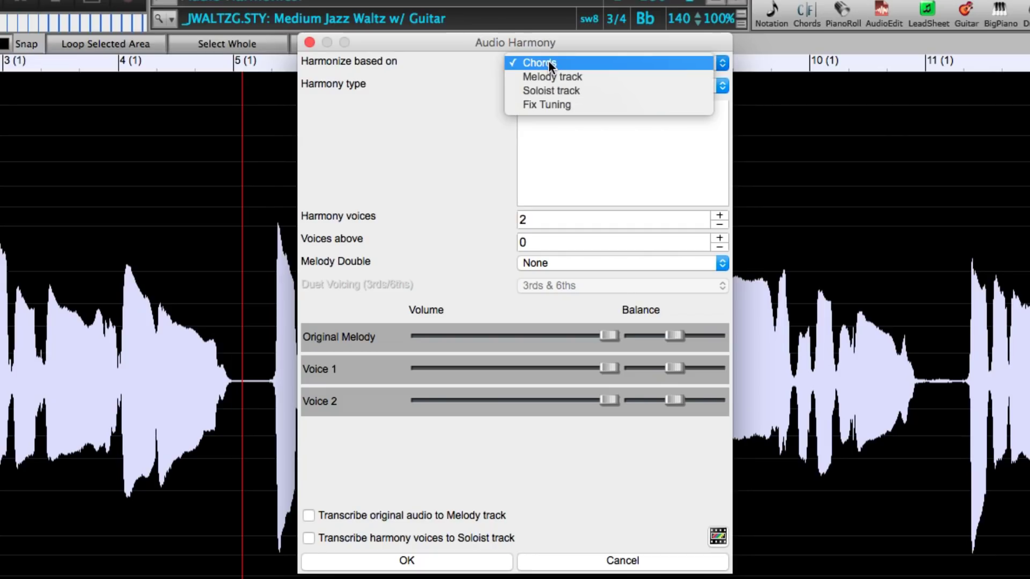
pyautogui.moveTo(601, 66)
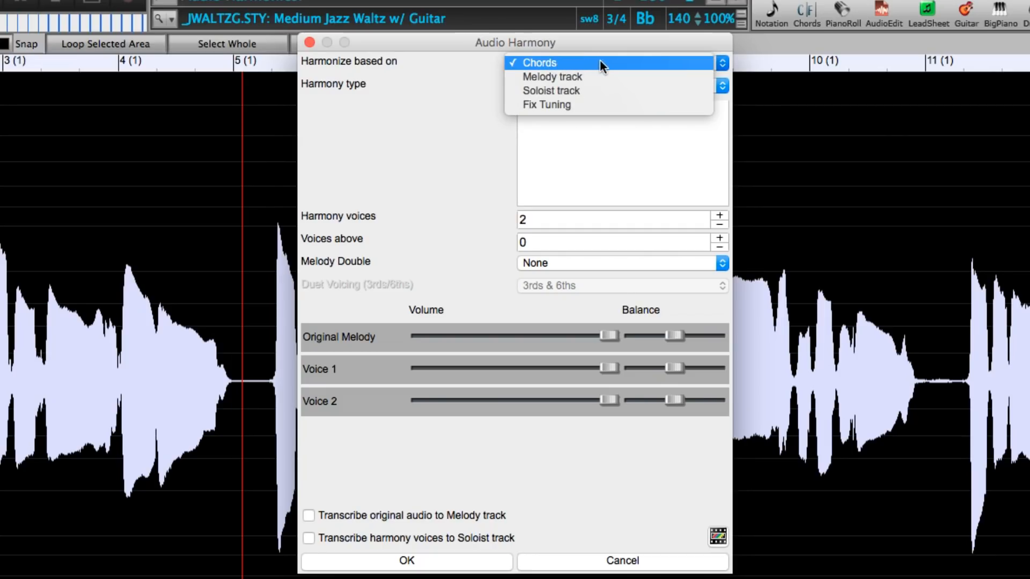
# - Keep chord-based Intelligent Mode harmony with one voice, placed below the melody
pyautogui.click(539, 62)
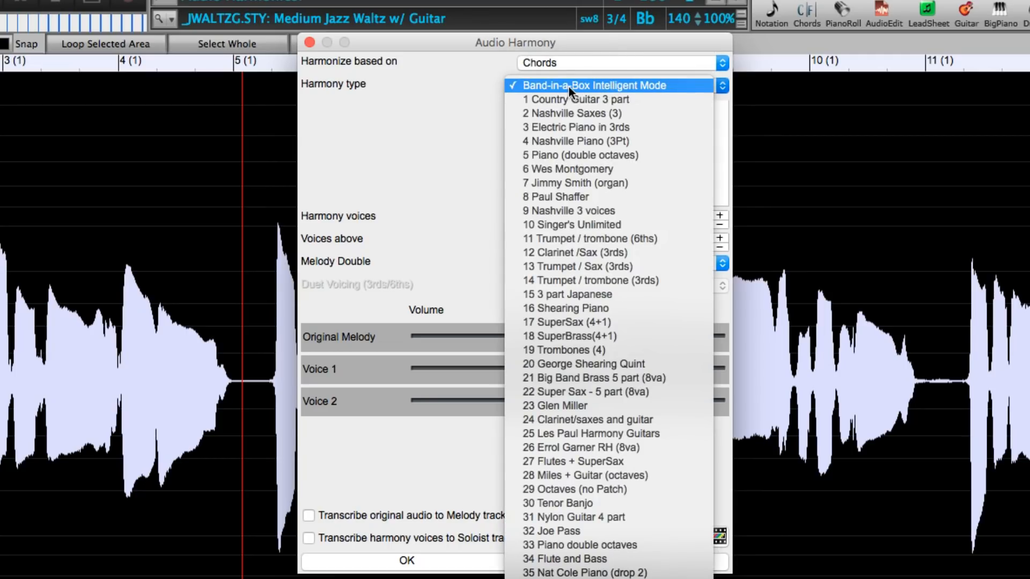
pyautogui.click(595, 84)
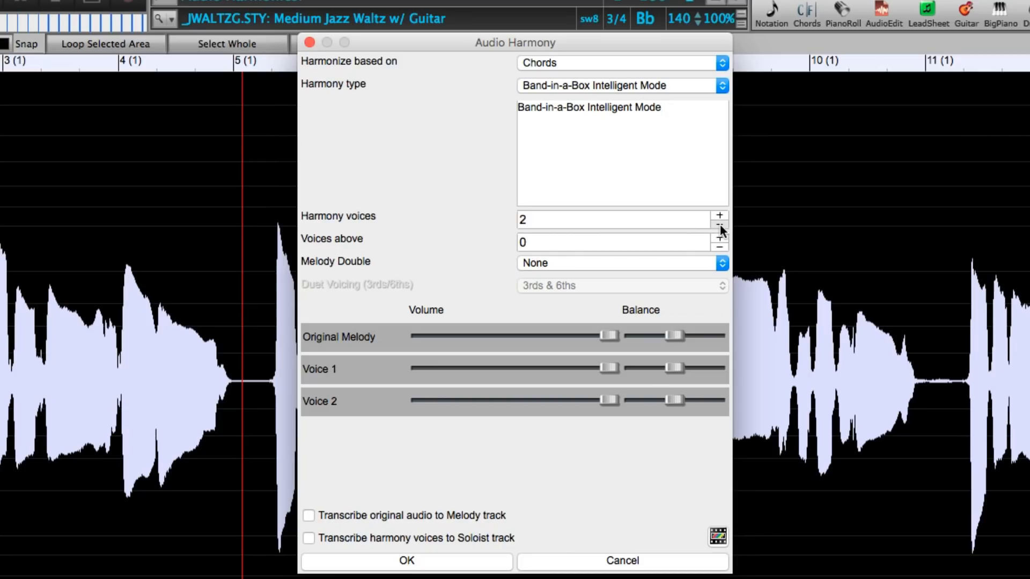
pyautogui.click(719, 228)
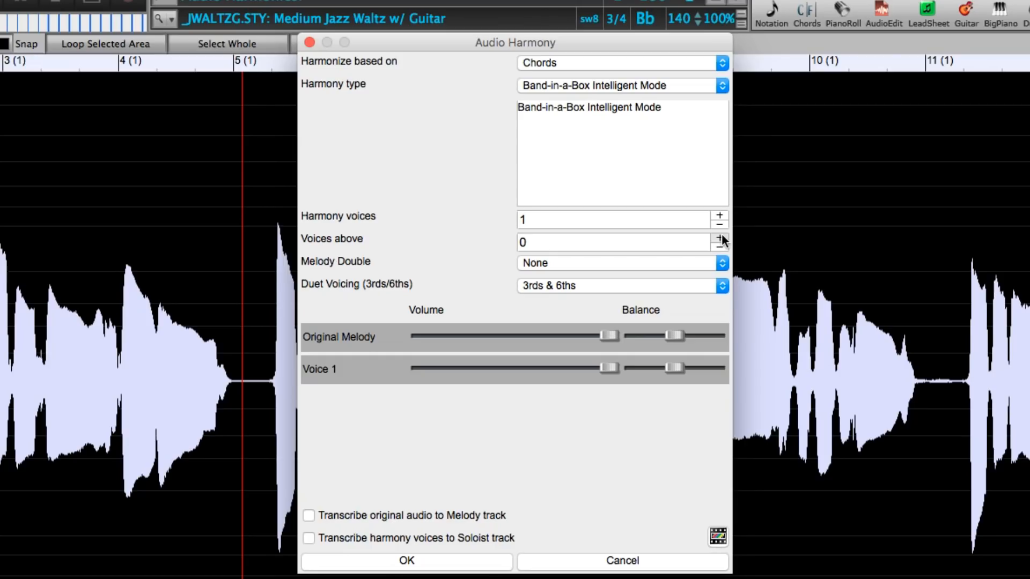
pyautogui.click(720, 238)
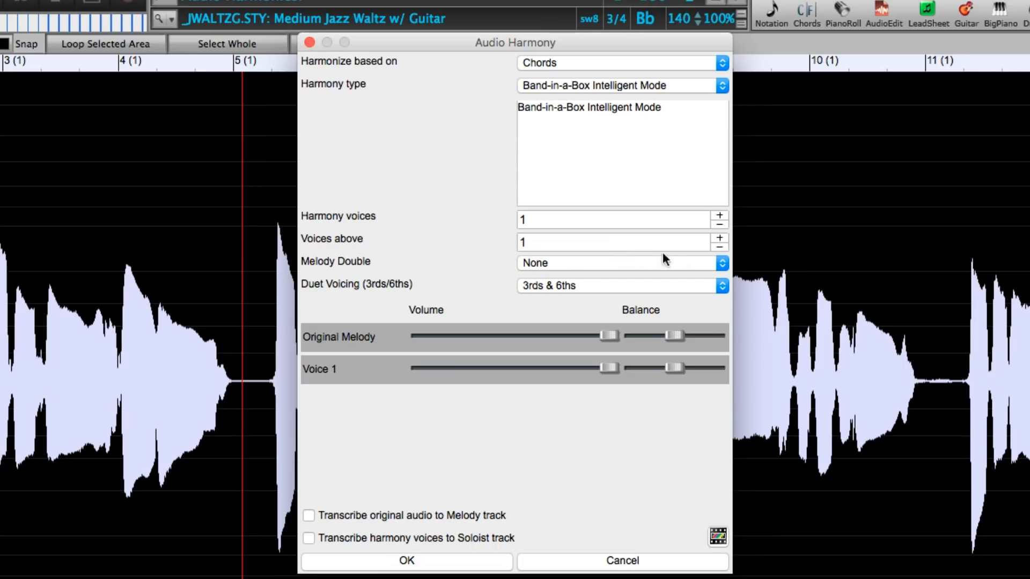
pyautogui.click(720, 247)
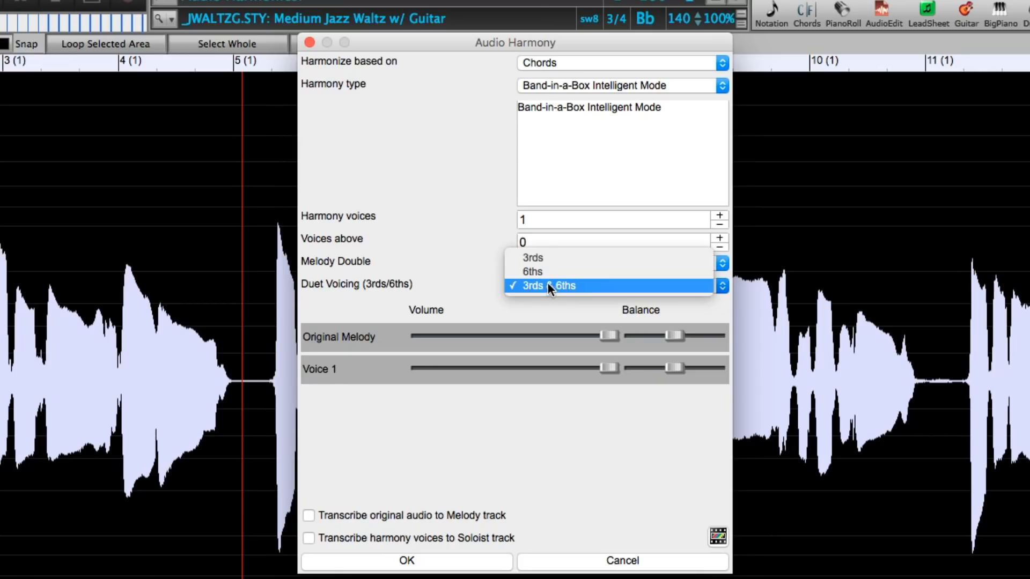
pyautogui.moveTo(562, 258)
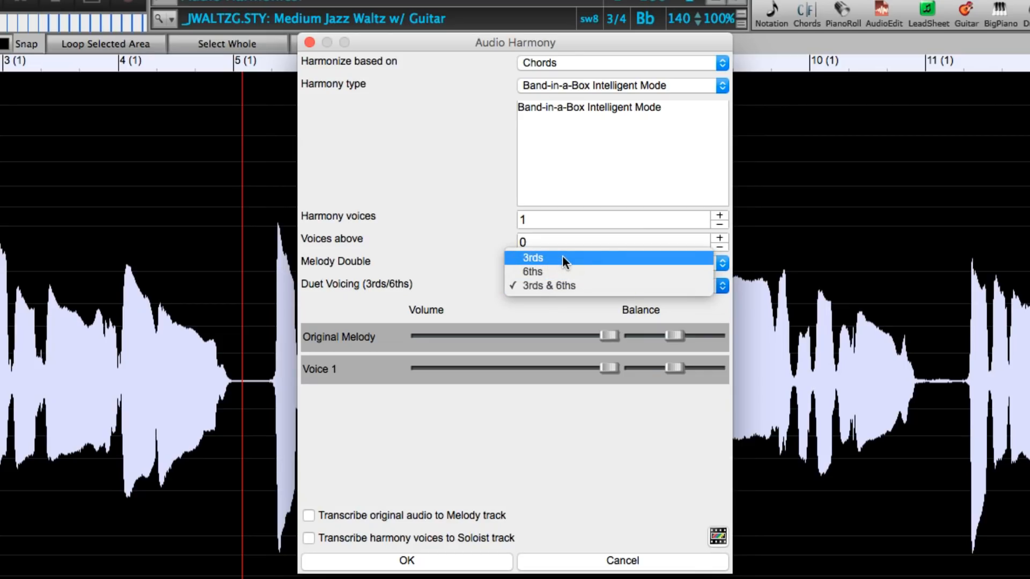
pyautogui.moveTo(584, 272)
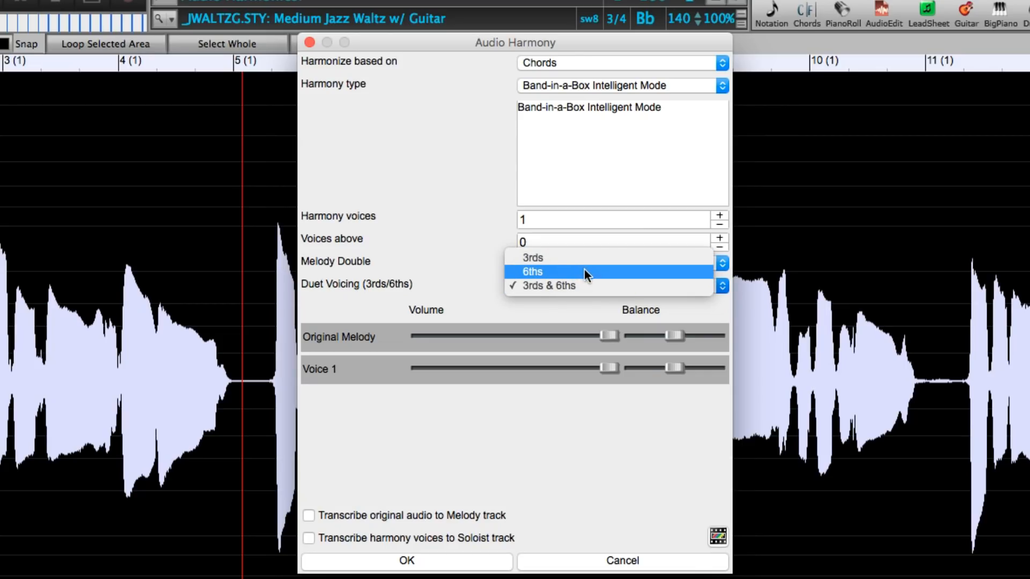
pyautogui.moveTo(594, 285)
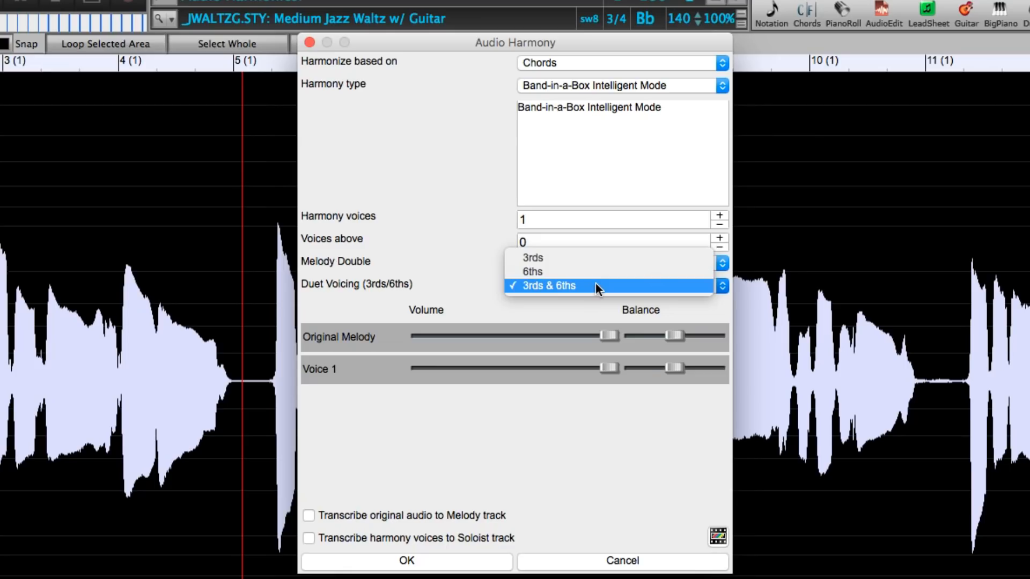
# - Voice the single harmony in 3rds & 6ths and apply it to the sax audio
pyautogui.click(548, 285)
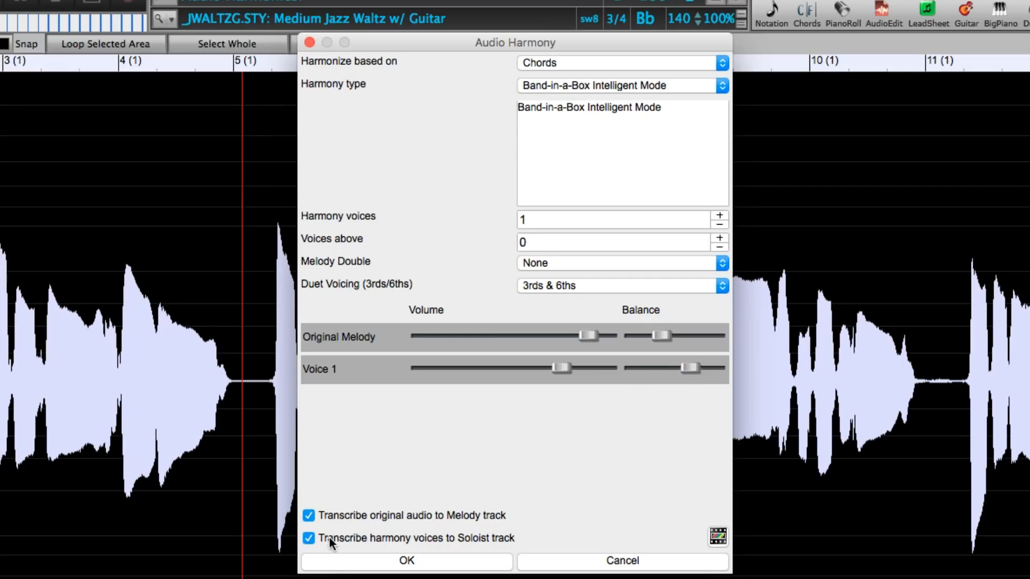
pyautogui.moveTo(491, 544)
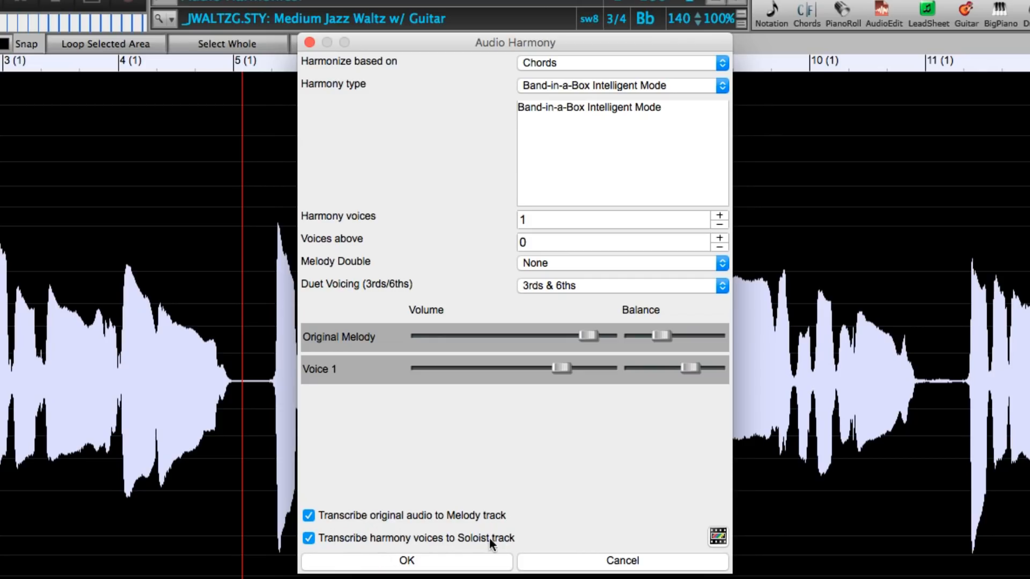
pyautogui.moveTo(515, 545)
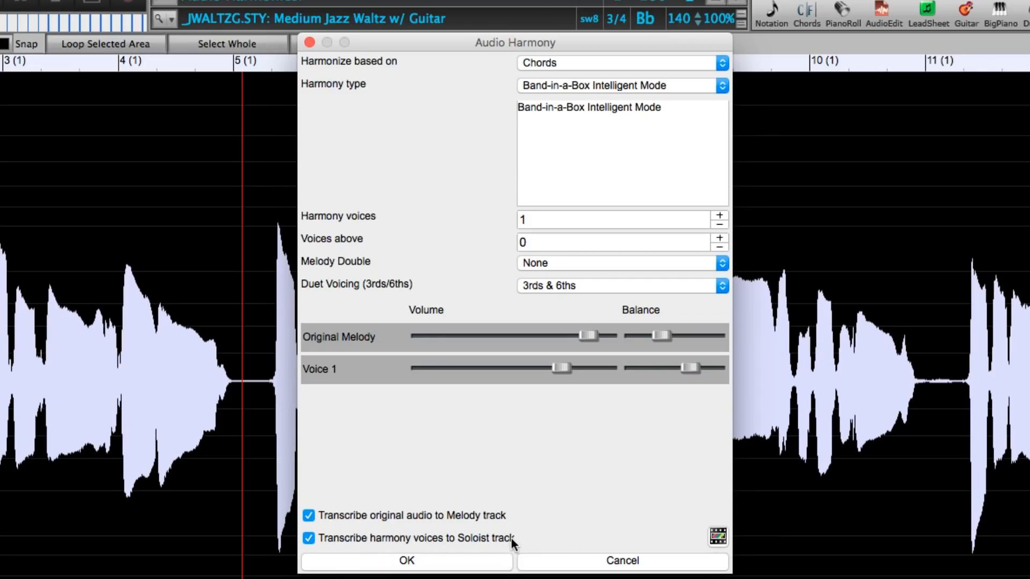
pyautogui.click(406, 562)
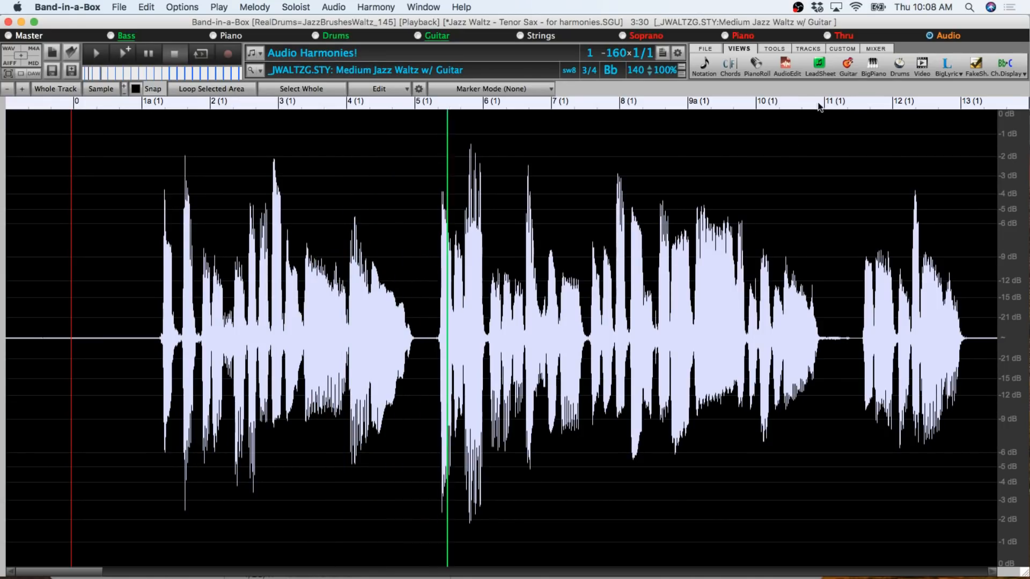
# - Open the Mixer to view track levels beside the harmonized audio
pyautogui.click(875, 48)
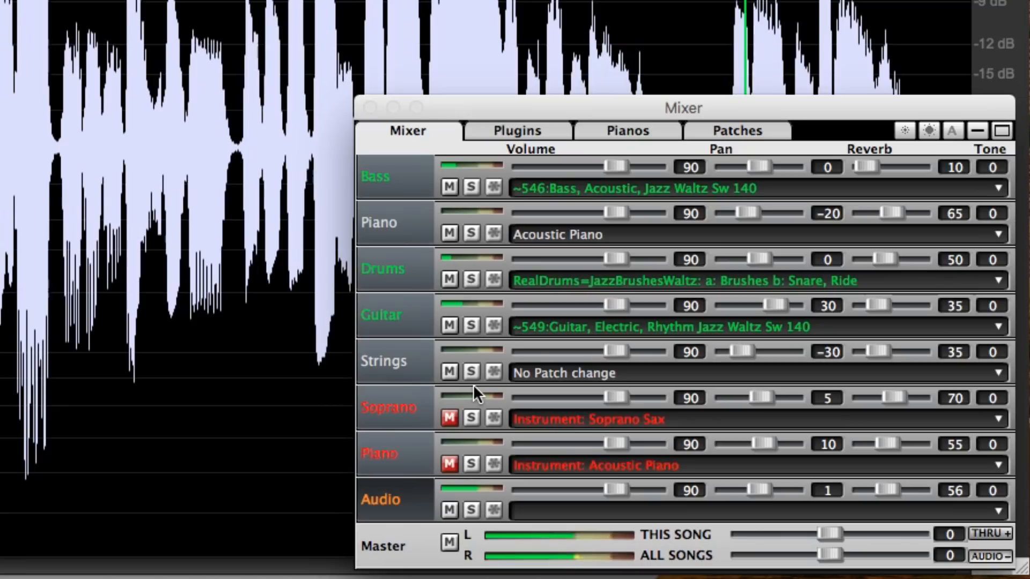
pyautogui.moveTo(536, 329)
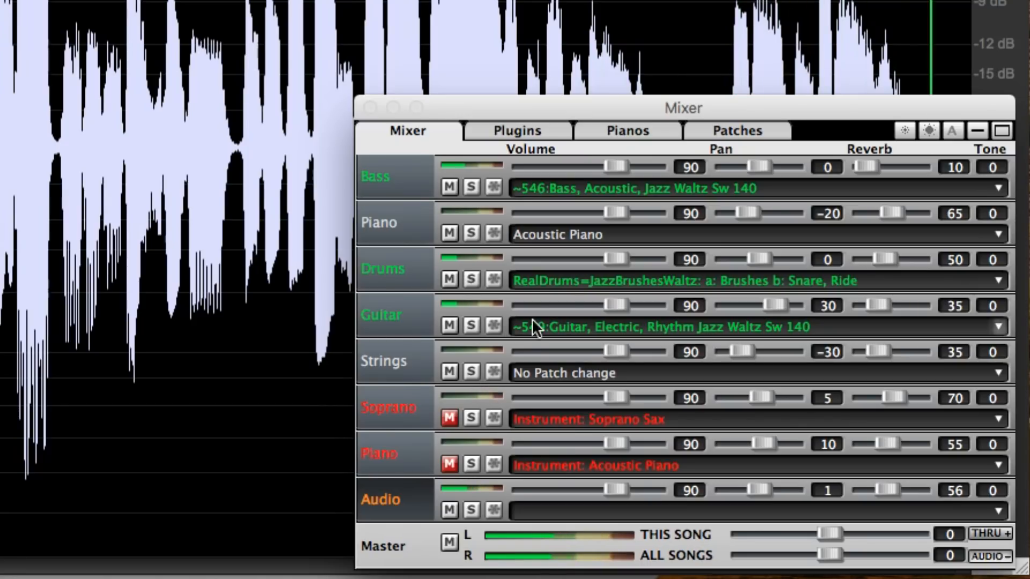
pyautogui.click(626, 130)
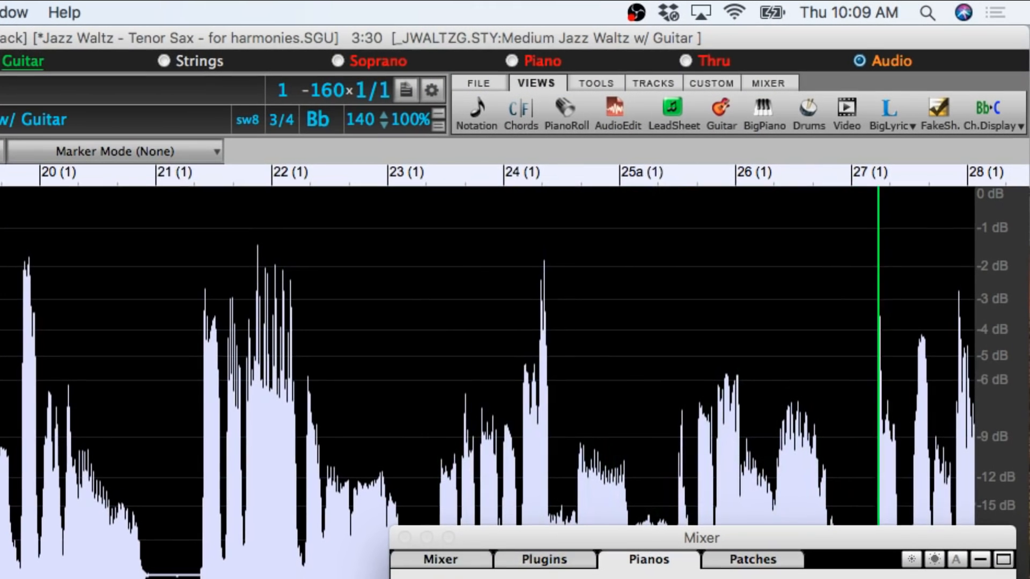
# - Transpose notation for Tenor Sax +14 and show melody and harmony staves on the lead sheet
pyautogui.click(995, 111)
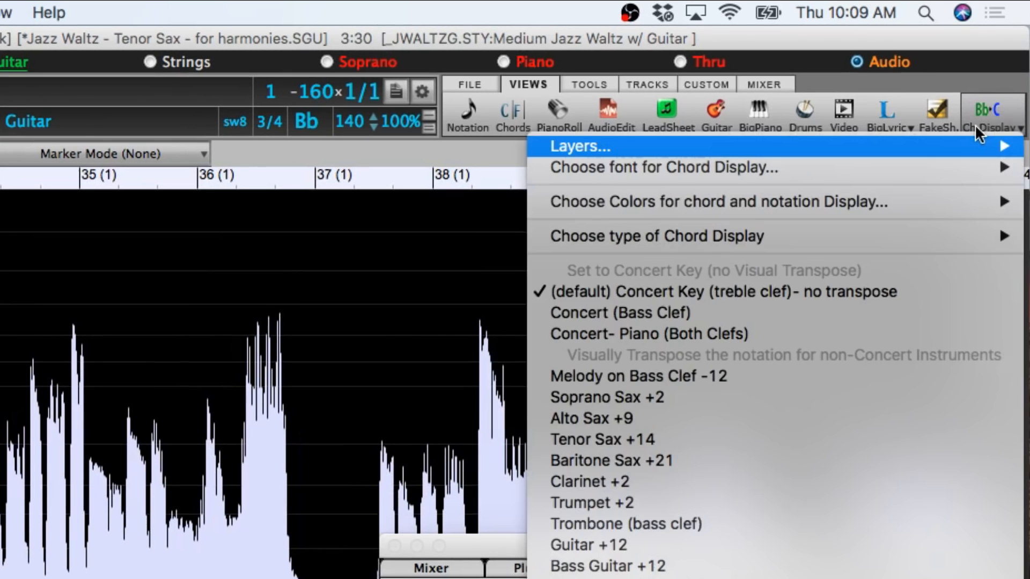
pyautogui.moveTo(722, 450)
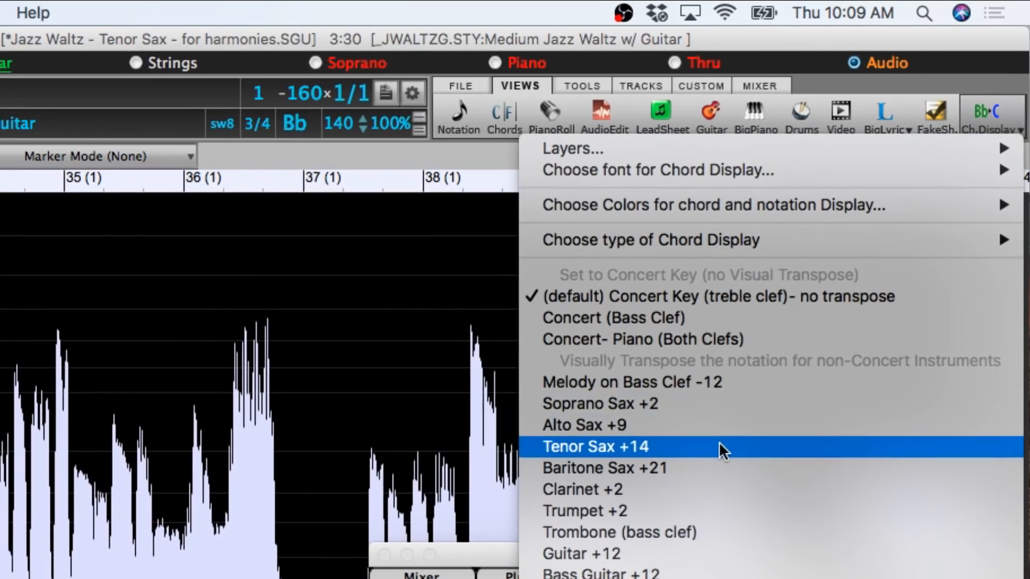
pyautogui.click(595, 447)
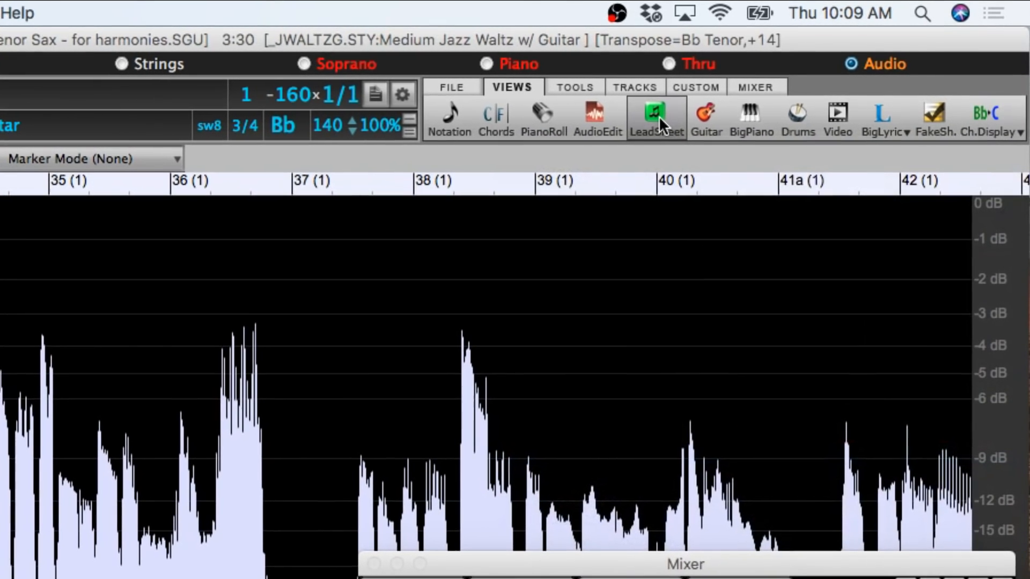
pyautogui.click(656, 118)
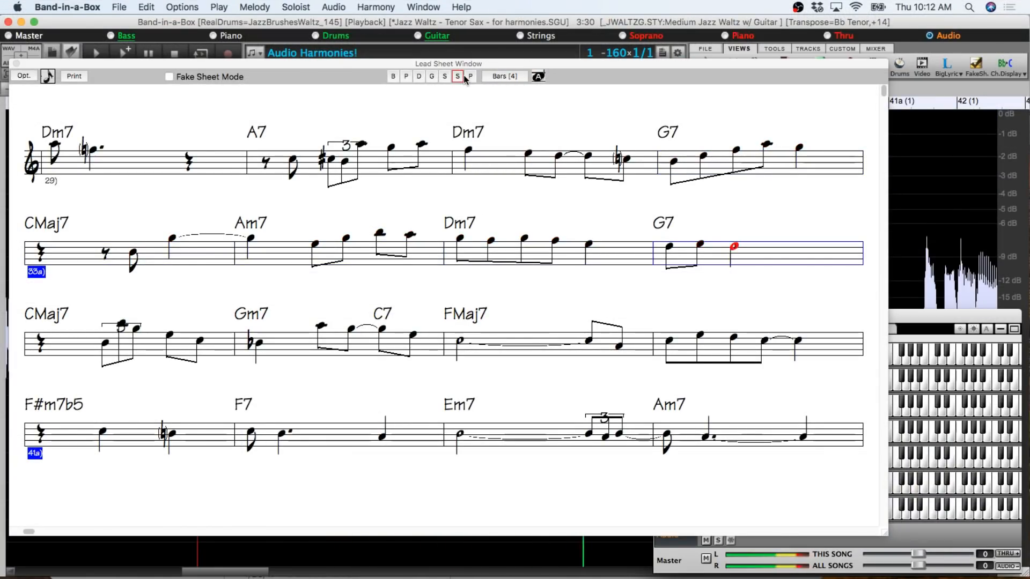
pyautogui.click(471, 76)
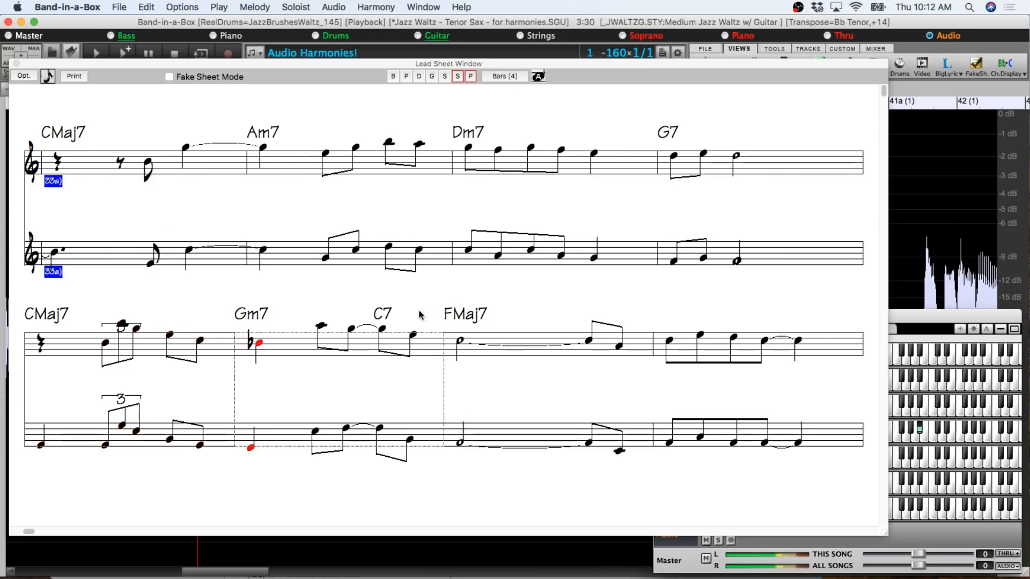
pyautogui.click(460, 340)
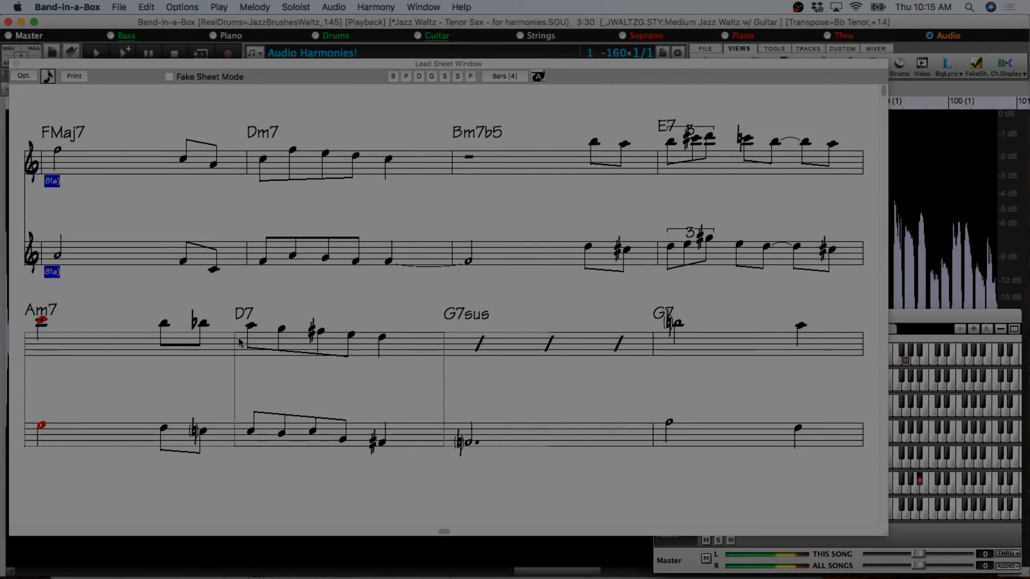
pyautogui.click(95, 53)
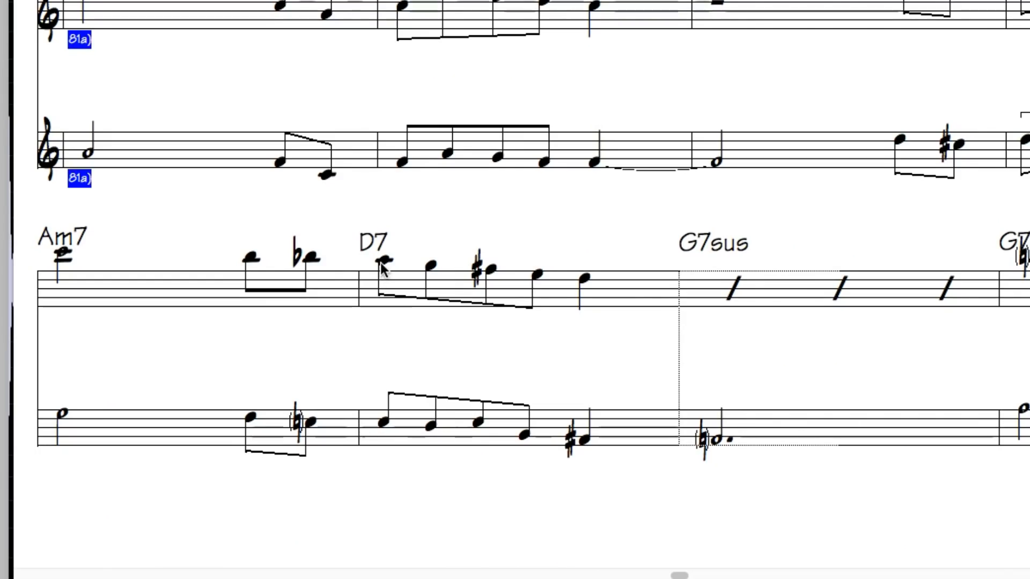
pyautogui.moveTo(496, 279)
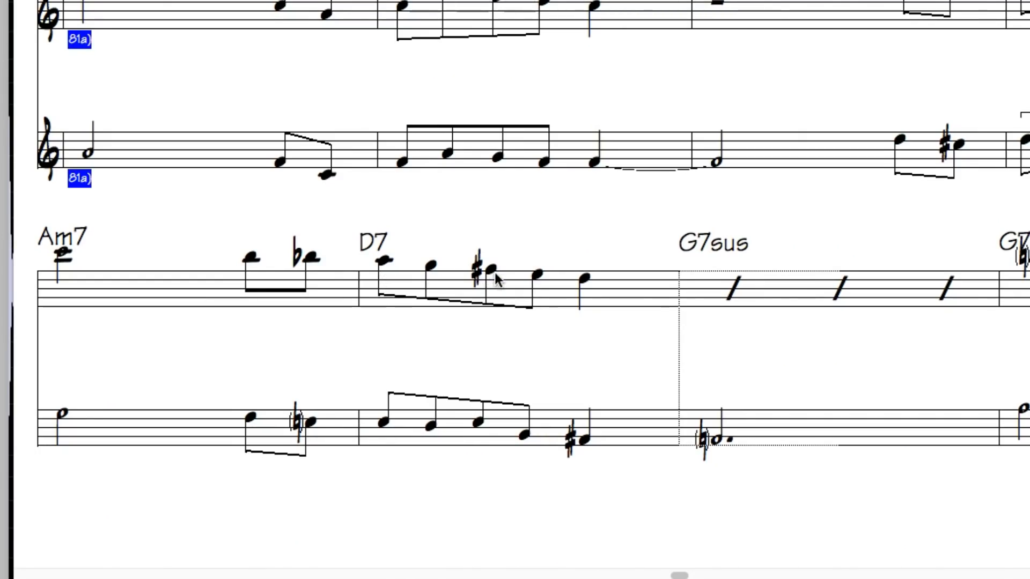
pyautogui.moveTo(582, 283)
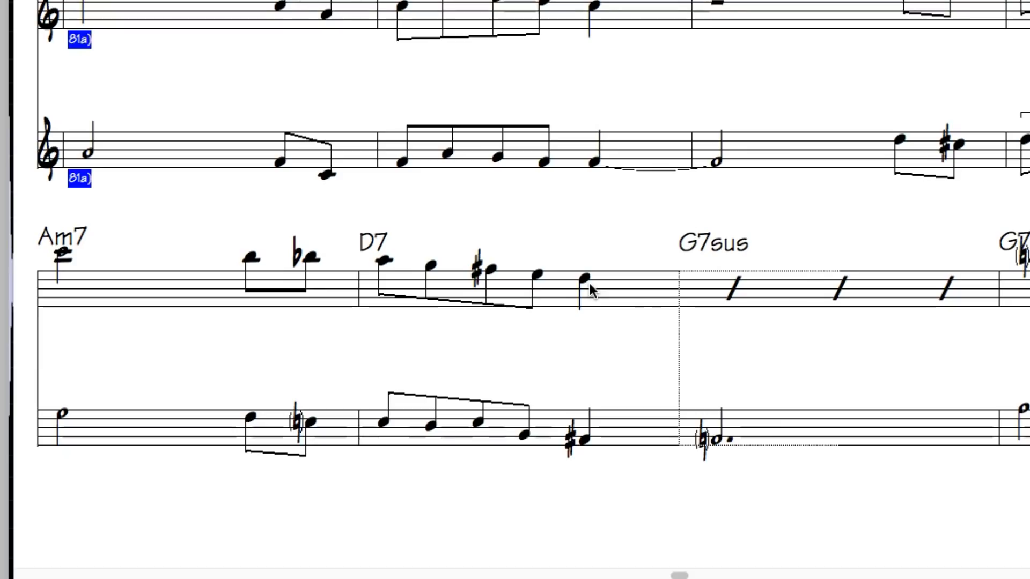
pyautogui.moveTo(580, 304)
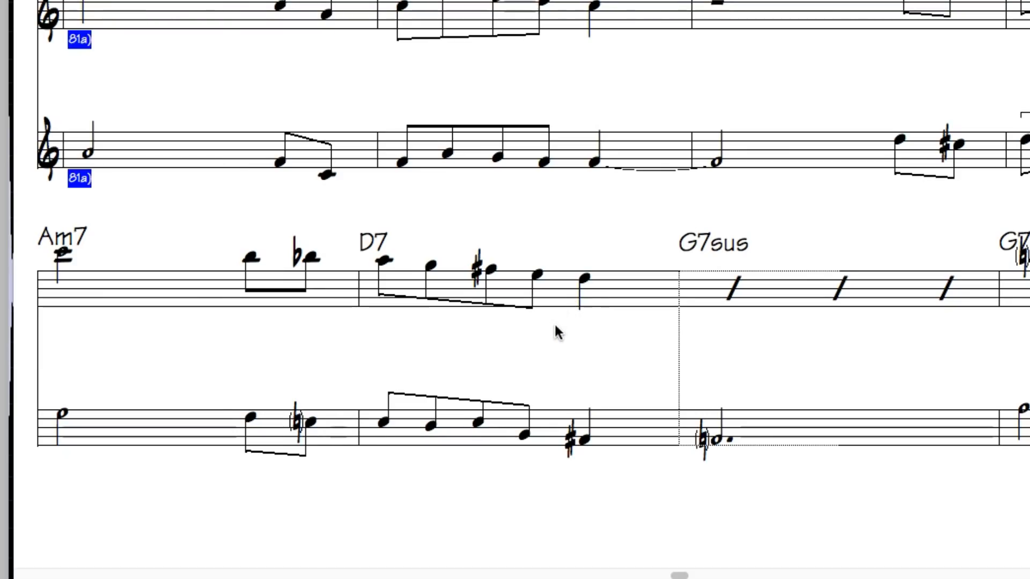
pyautogui.moveTo(384, 431)
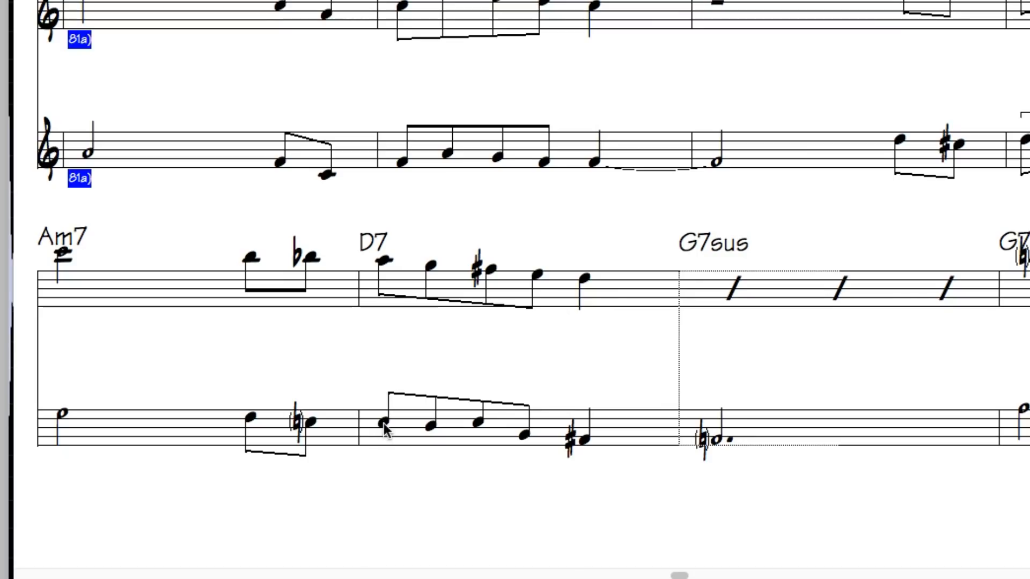
pyautogui.moveTo(424, 436)
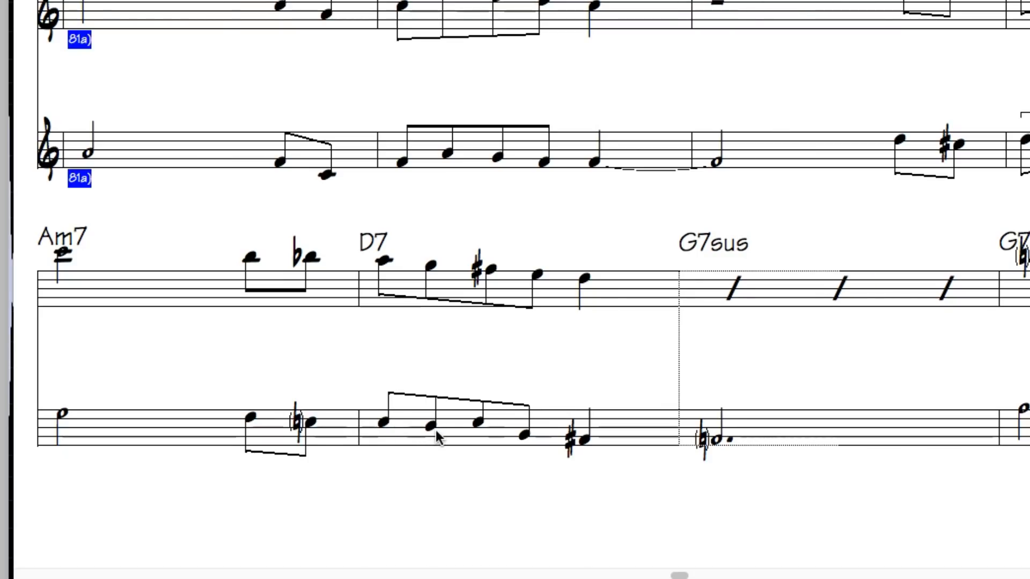
pyautogui.moveTo(473, 430)
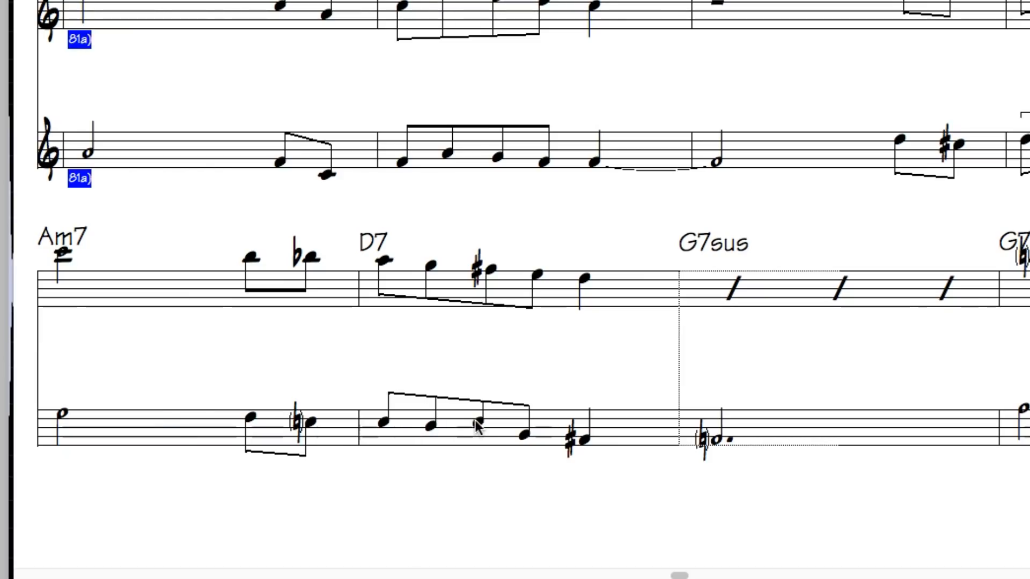
pyautogui.moveTo(538, 443)
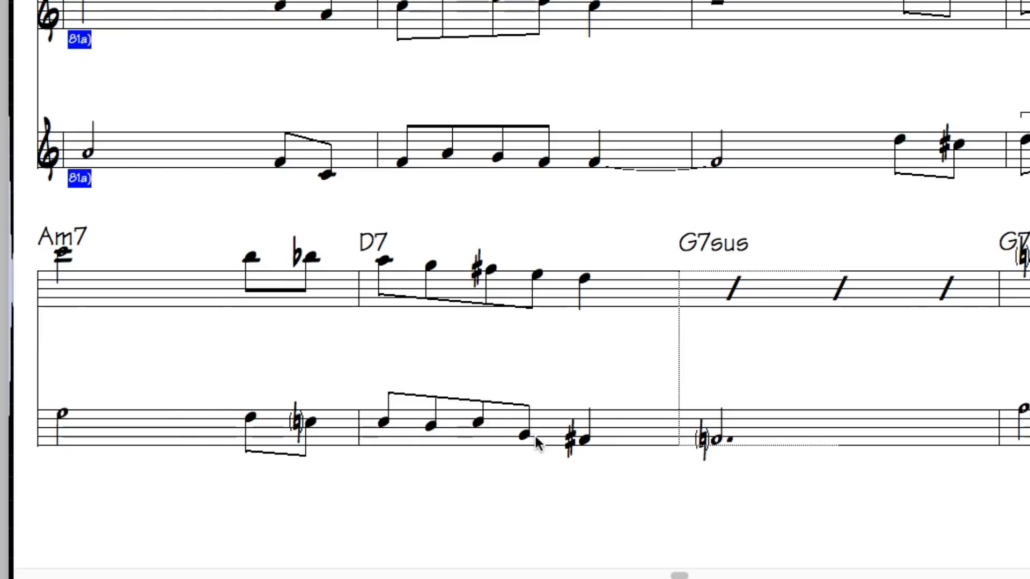
pyautogui.moveTo(473, 420)
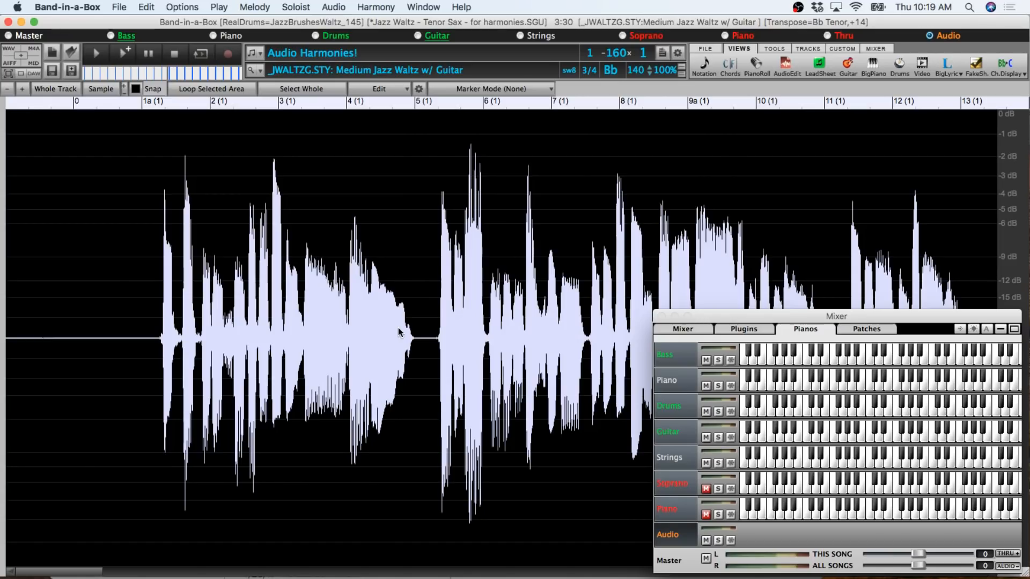
pyautogui.moveTo(391, 353)
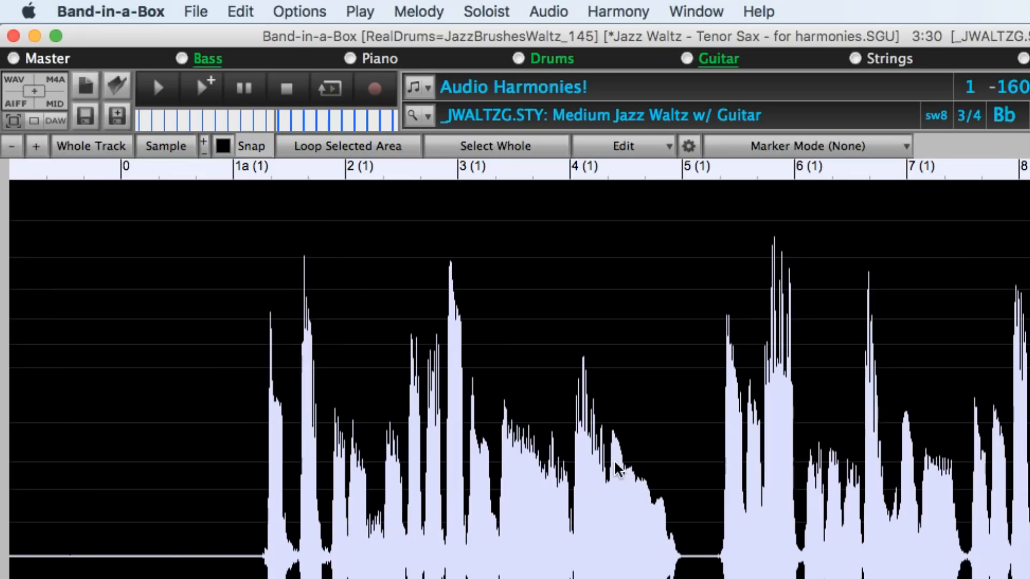
pyautogui.moveTo(289, 10)
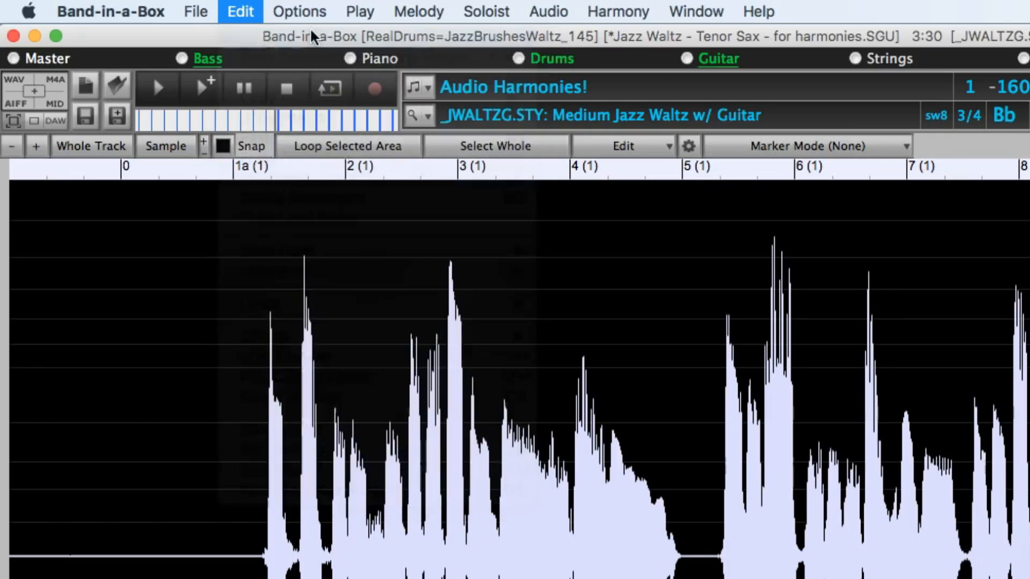
# - Open the Audio Edit window's Edit menu to undo the harmonization
pyautogui.click(239, 11)
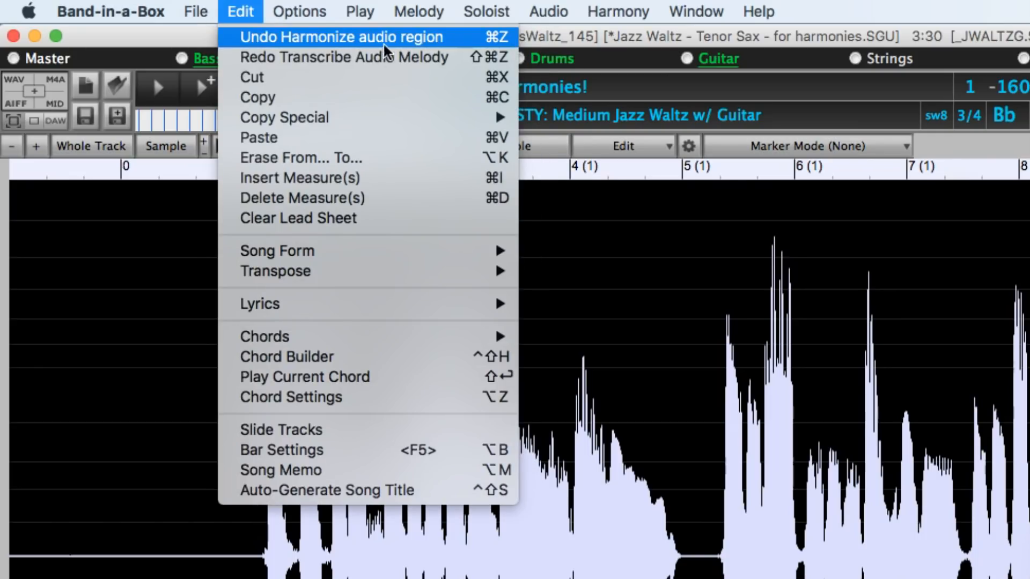
pyautogui.moveTo(414, 45)
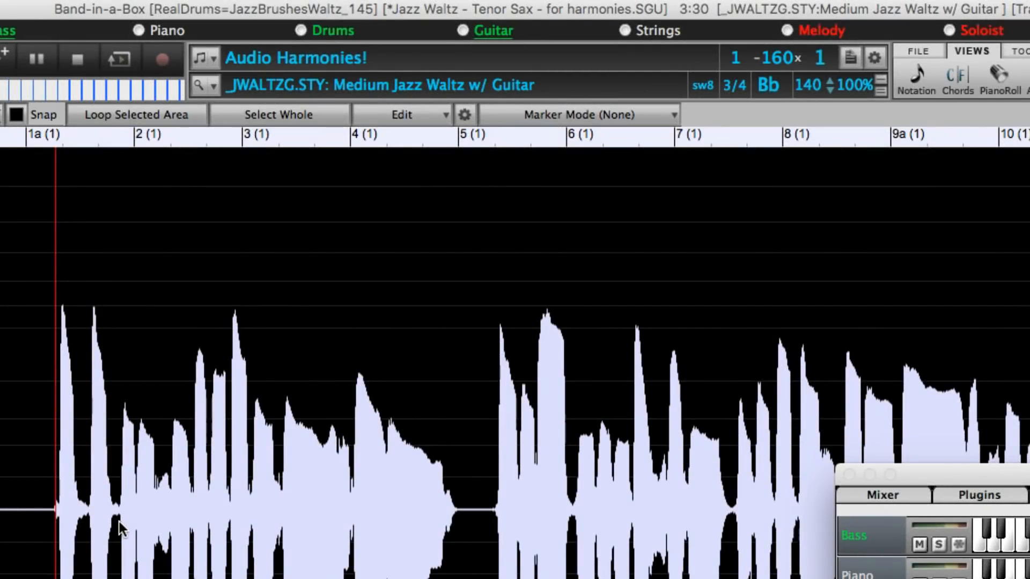
# - Transcribe the sax audio region into notes on the Melody track
pyautogui.click(402, 114)
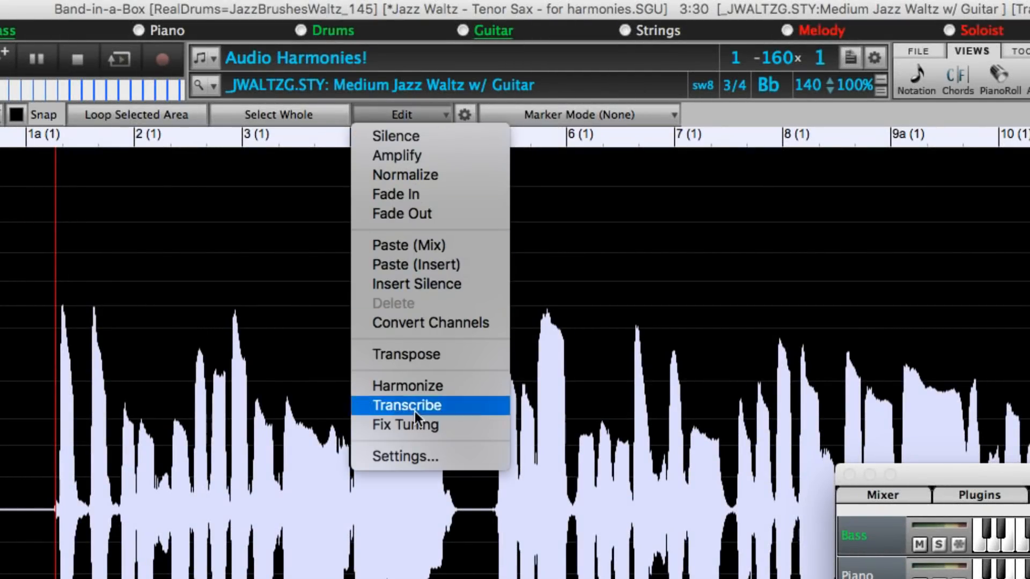
pyautogui.click(407, 405)
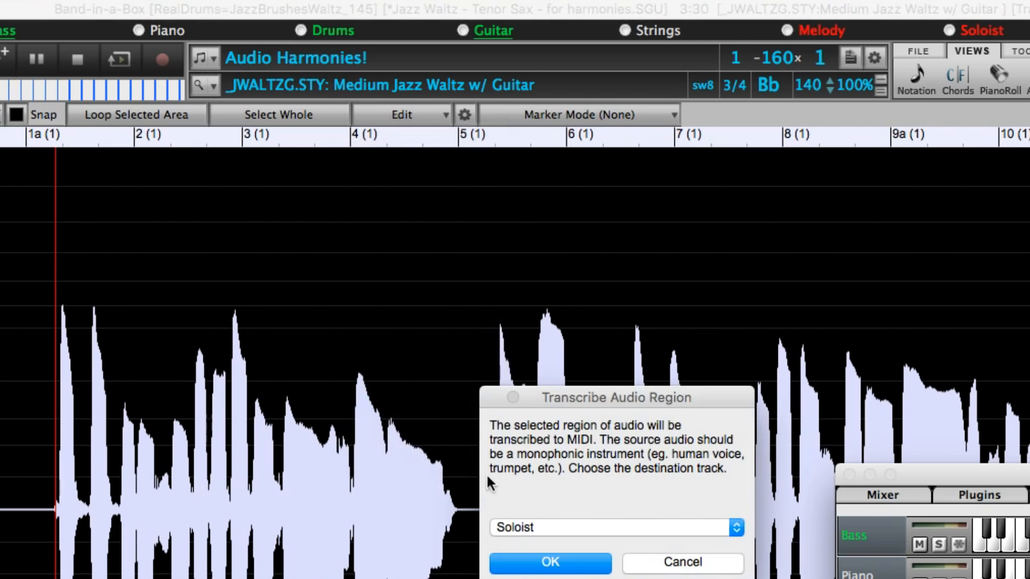
pyautogui.click(735, 527)
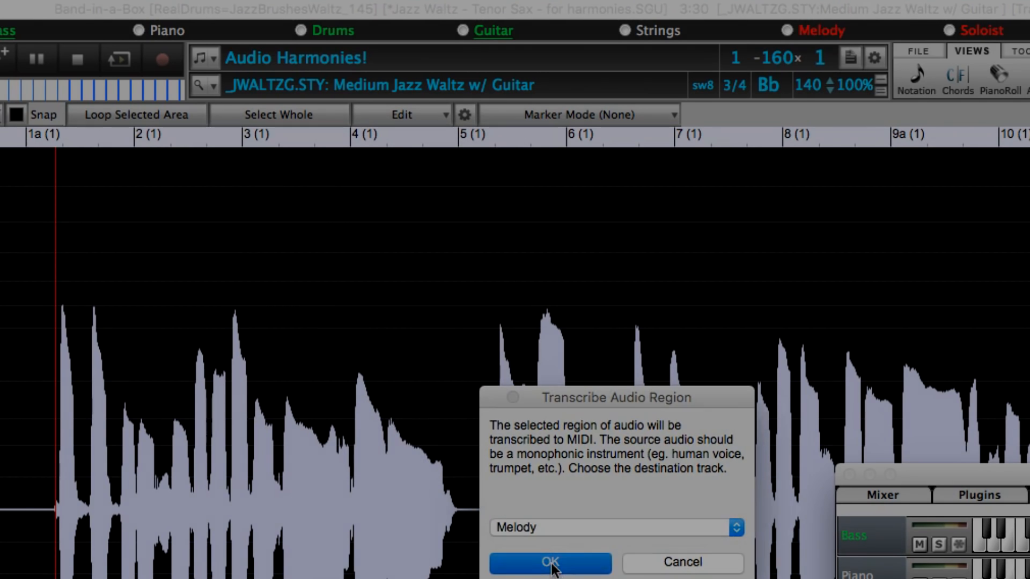
pyautogui.click(550, 562)
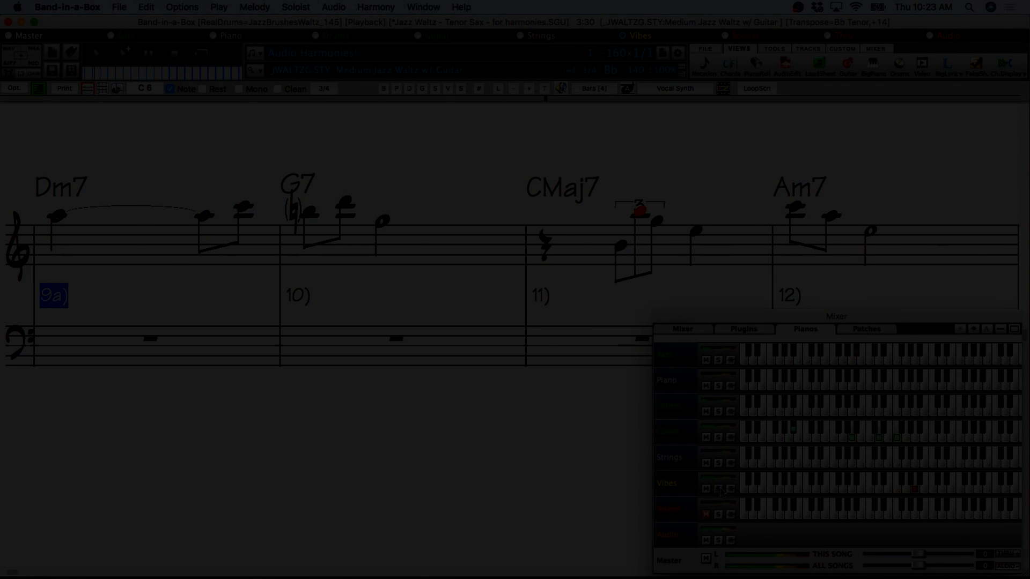
# - Show the song's SGU and wav files in the My Band-in-a-Box Songs folder
pyautogui.click(786, 64)
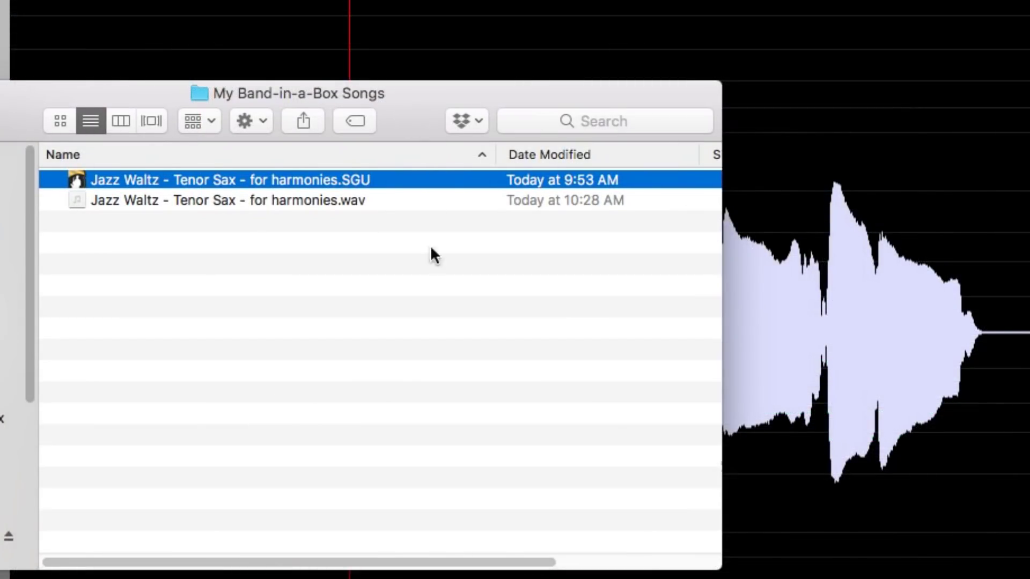
pyautogui.moveTo(183, 246)
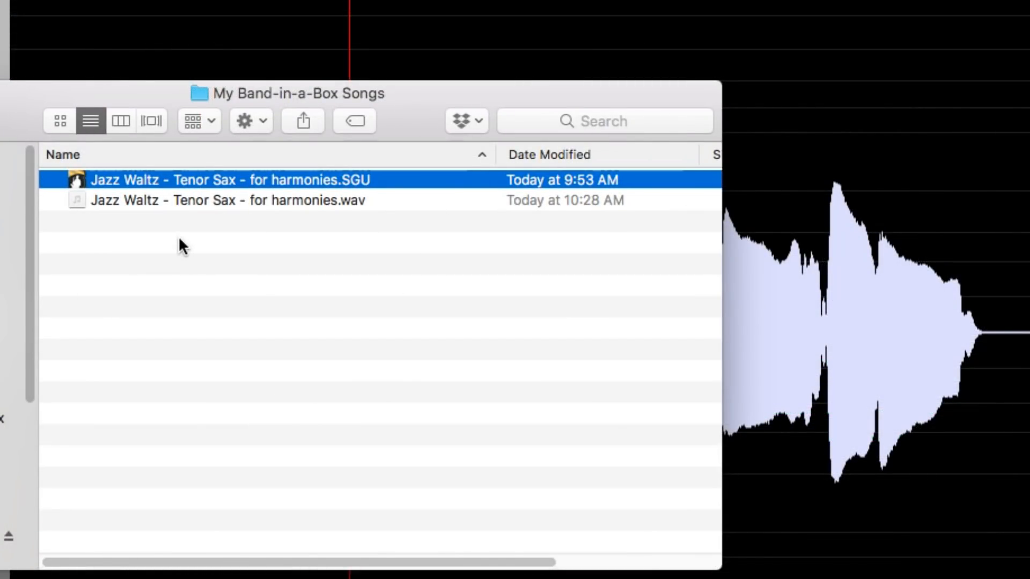
pyautogui.moveTo(322, 185)
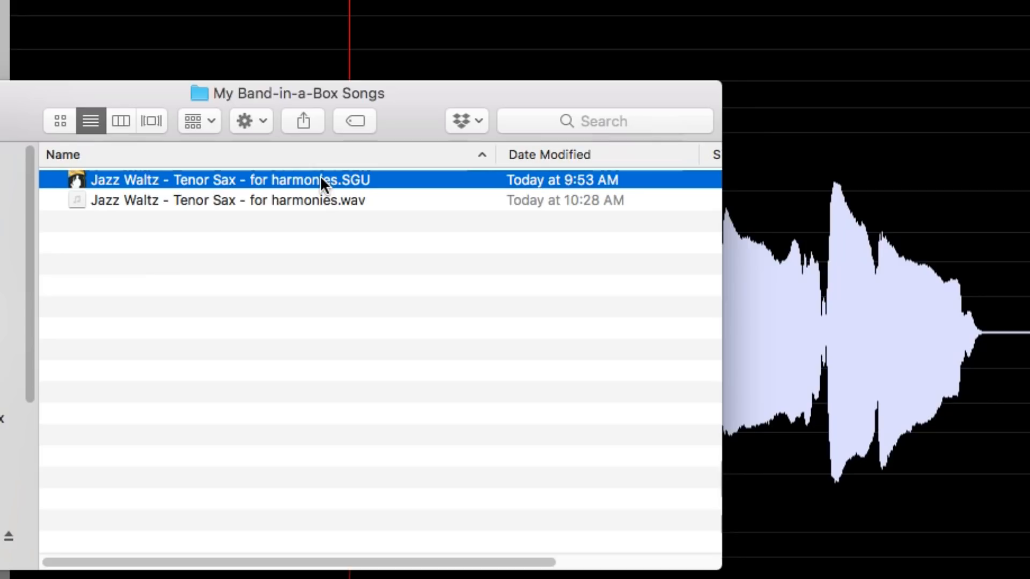
pyautogui.moveTo(286, 195)
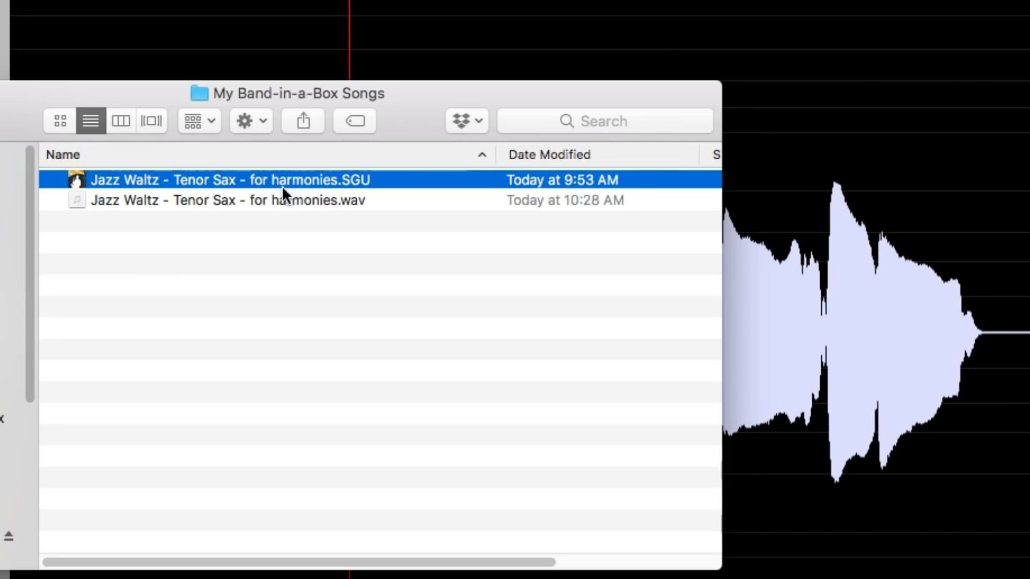
pyautogui.moveTo(357, 206)
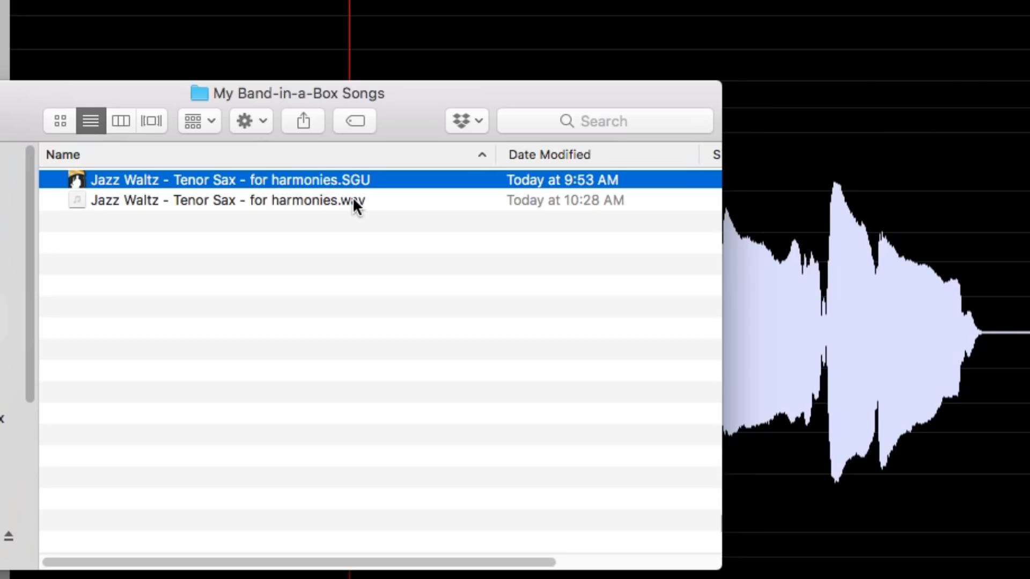
pyautogui.moveTo(362, 258)
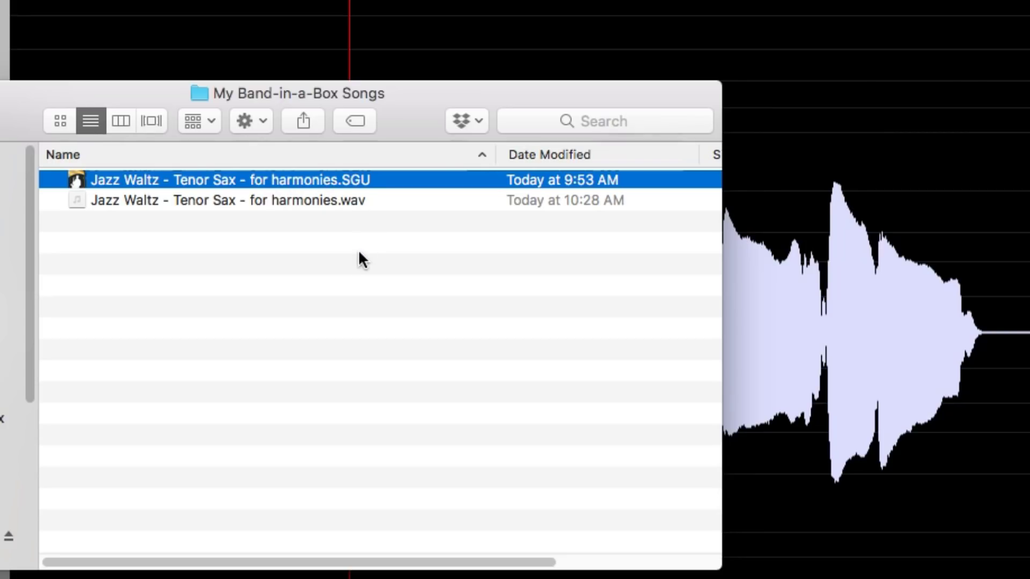
pyautogui.moveTo(378, 245)
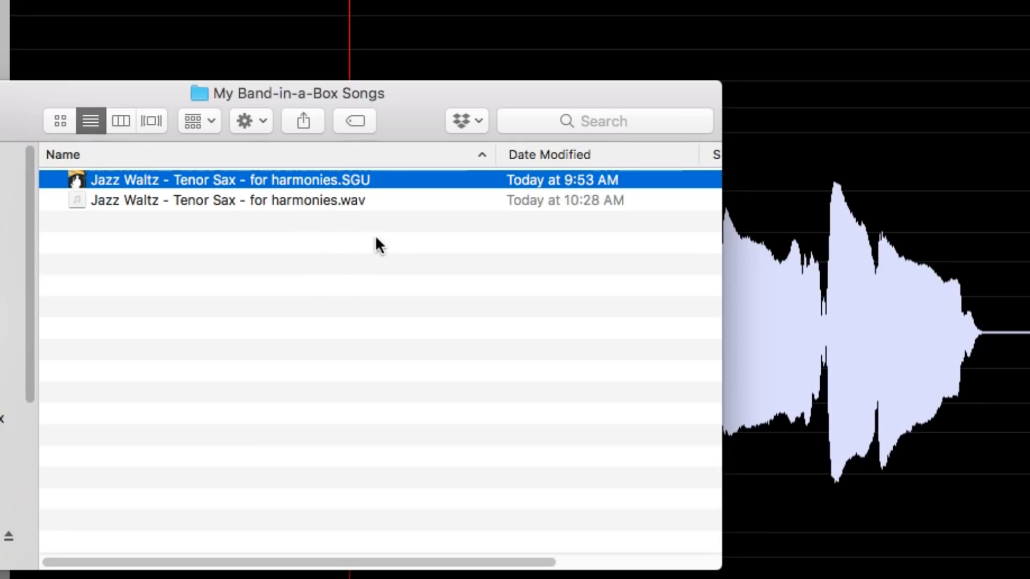
pyautogui.moveTo(399, 242)
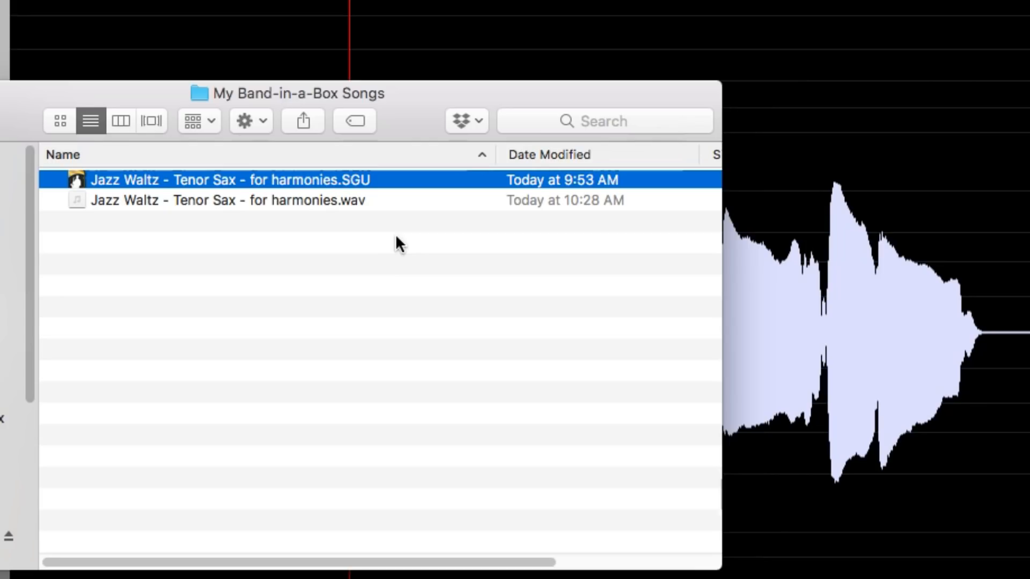
pyautogui.moveTo(404, 254)
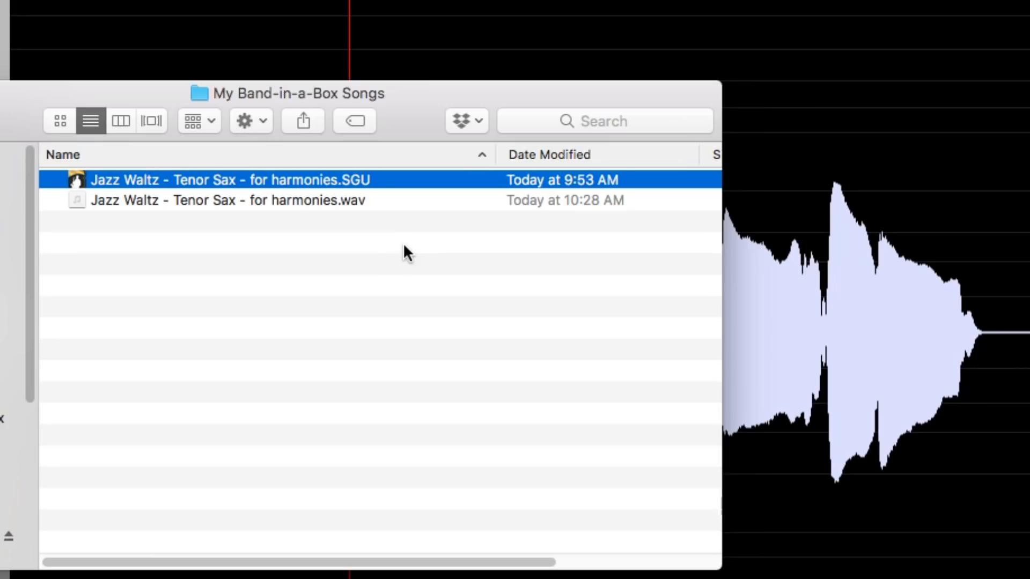
pyautogui.moveTo(404, 269)
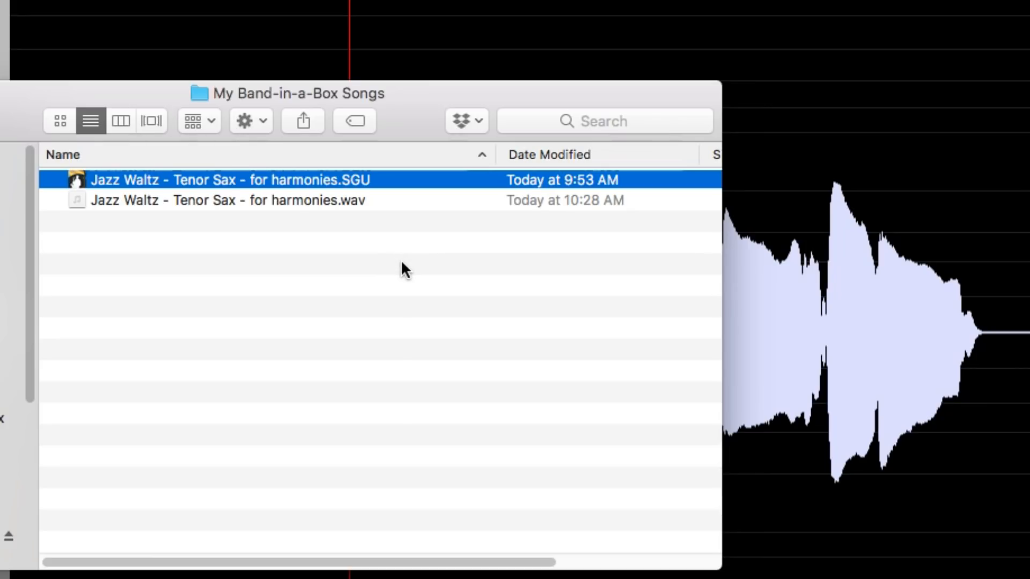
pyautogui.moveTo(364, 278)
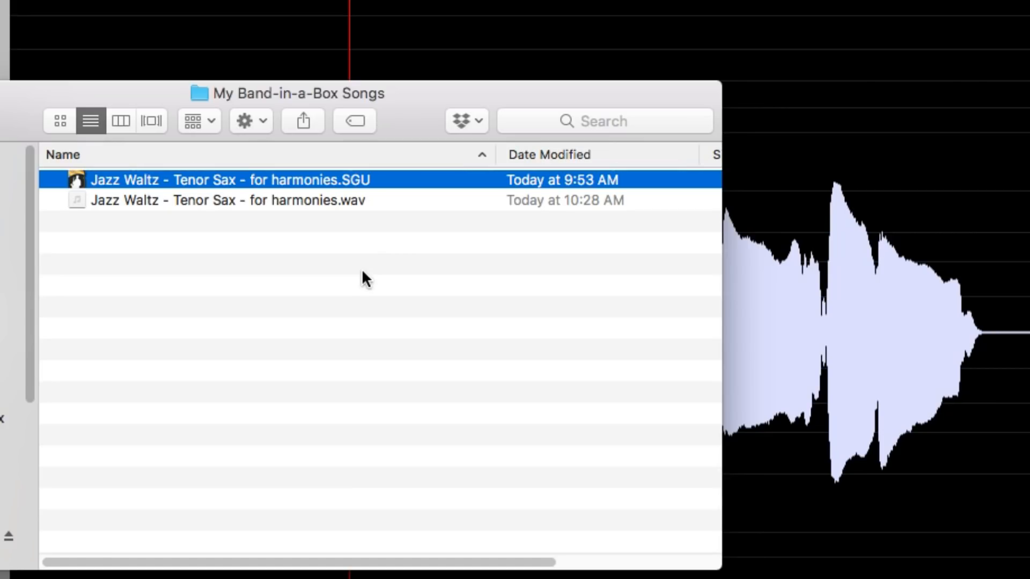
pyautogui.moveTo(365, 291)
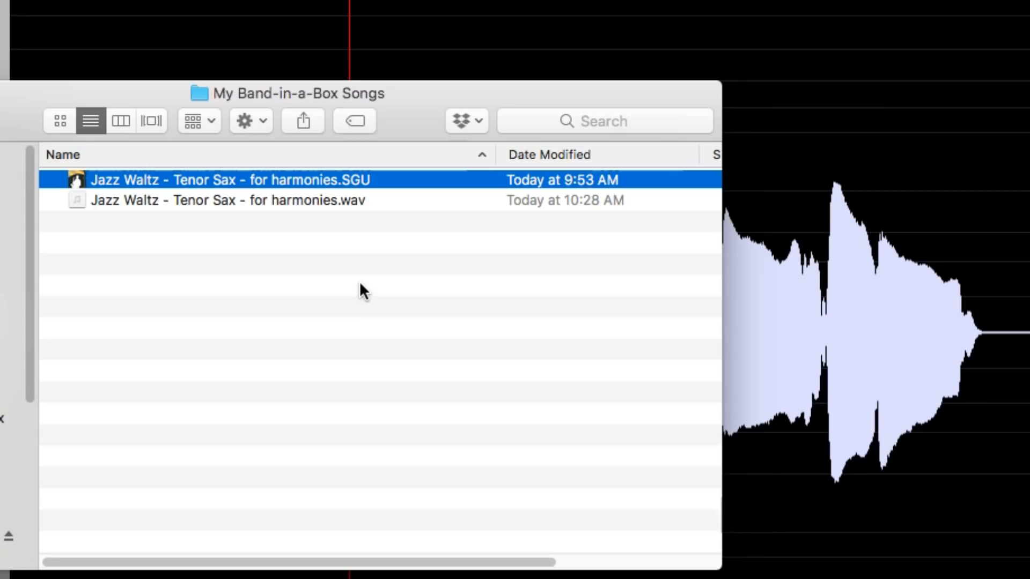
pyautogui.moveTo(353, 301)
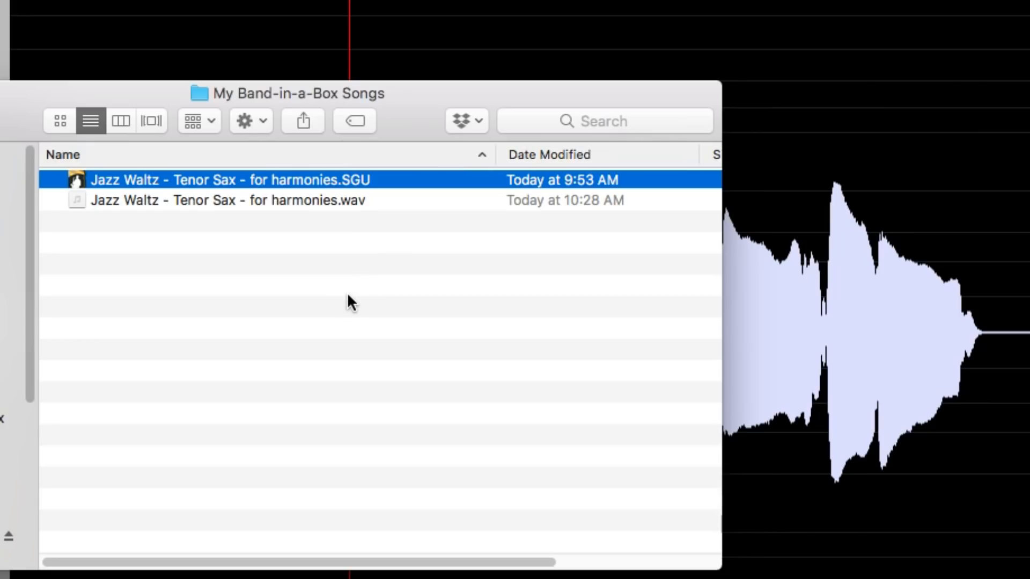
pyautogui.moveTo(322, 289)
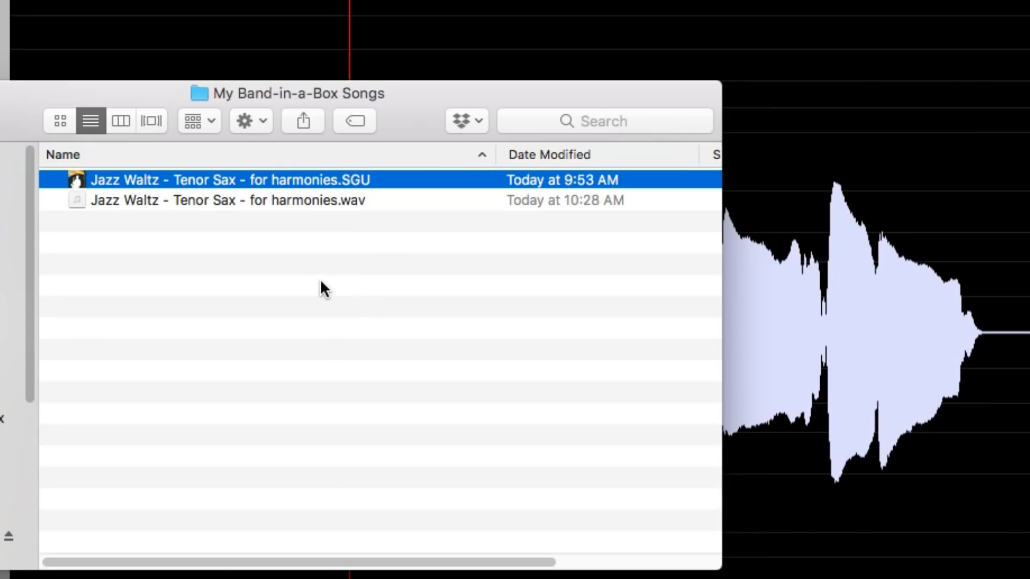
pyautogui.moveTo(282, 203)
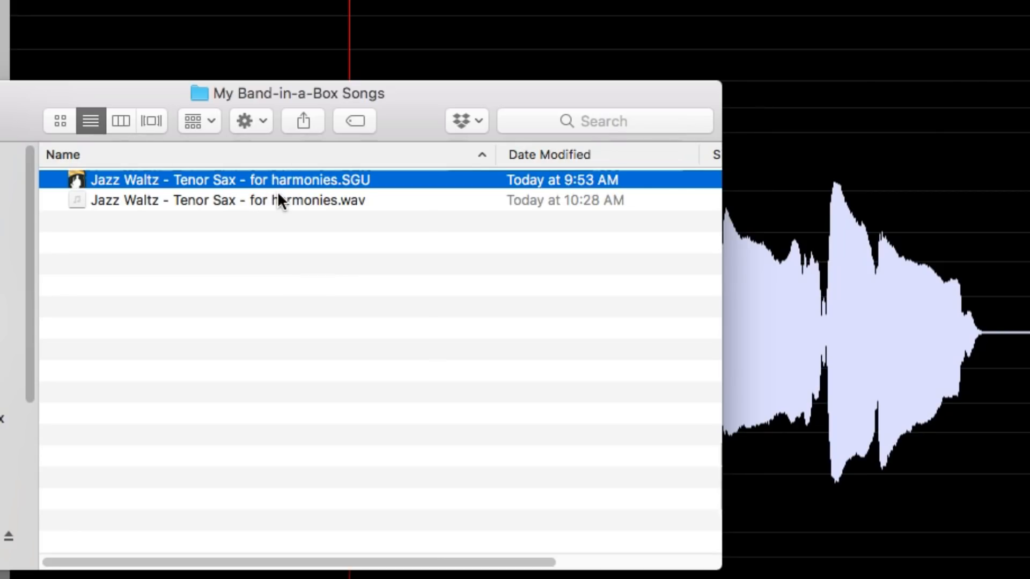
# - Duplicate the Jazz Waltz tenor sax wav and add 'melody' to the copy's name
pyautogui.click(230, 200)
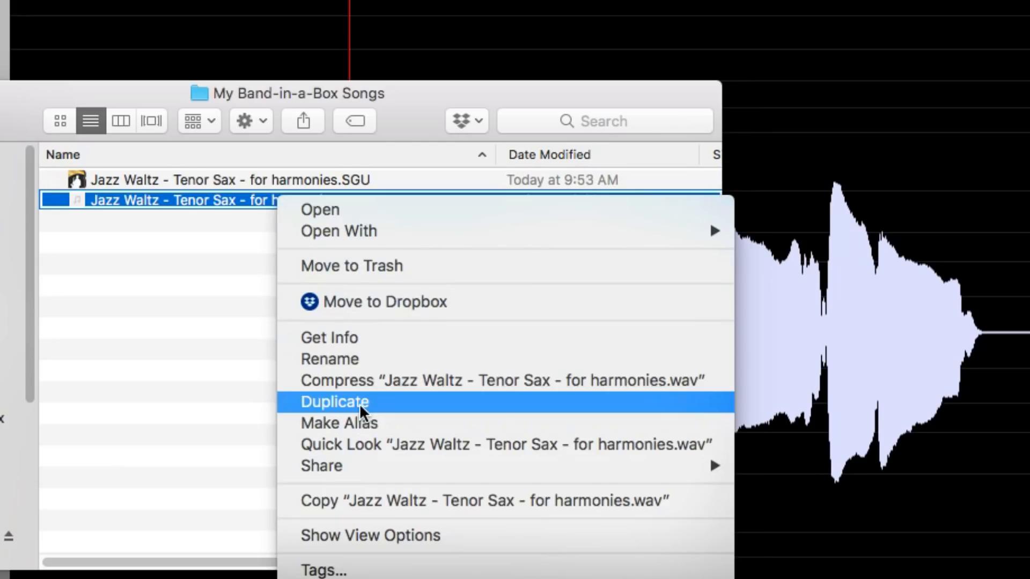
pyautogui.click(334, 402)
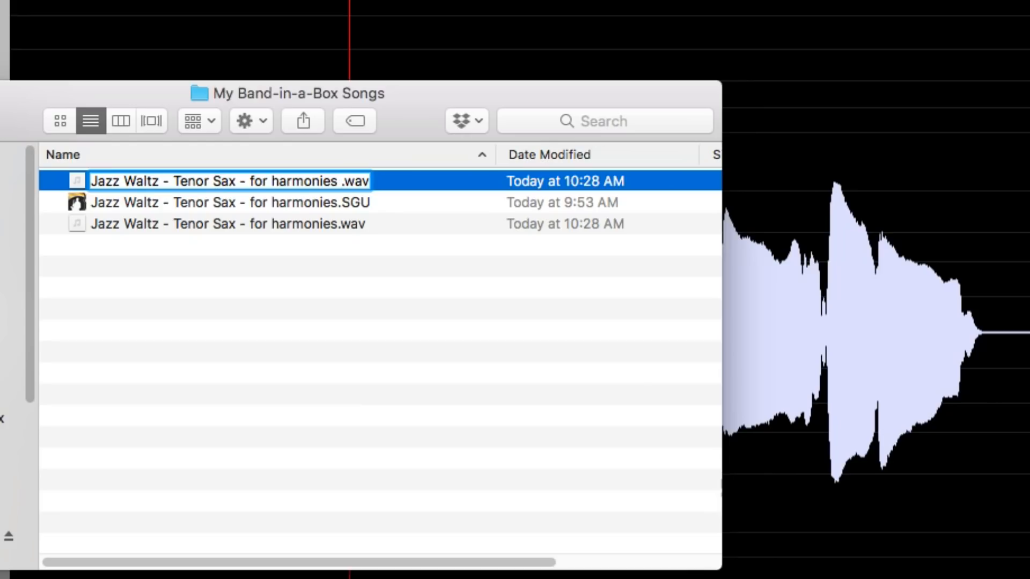
pyautogui.write('melody')
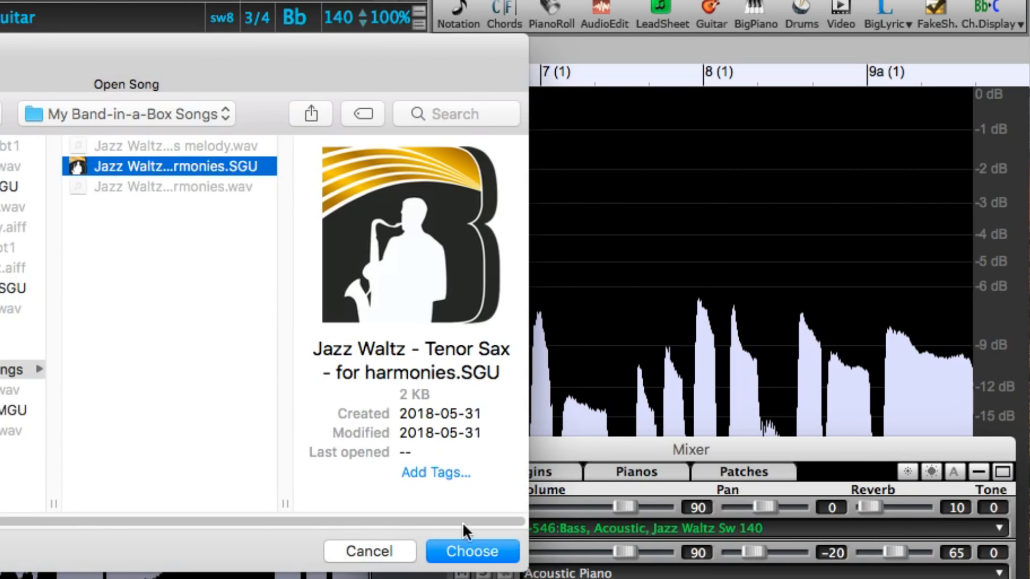
# - Open Jazz Waltz - Tenor Sax - for harmonies, play it, and solo Artist and Audio tracks
pyautogui.click(471, 551)
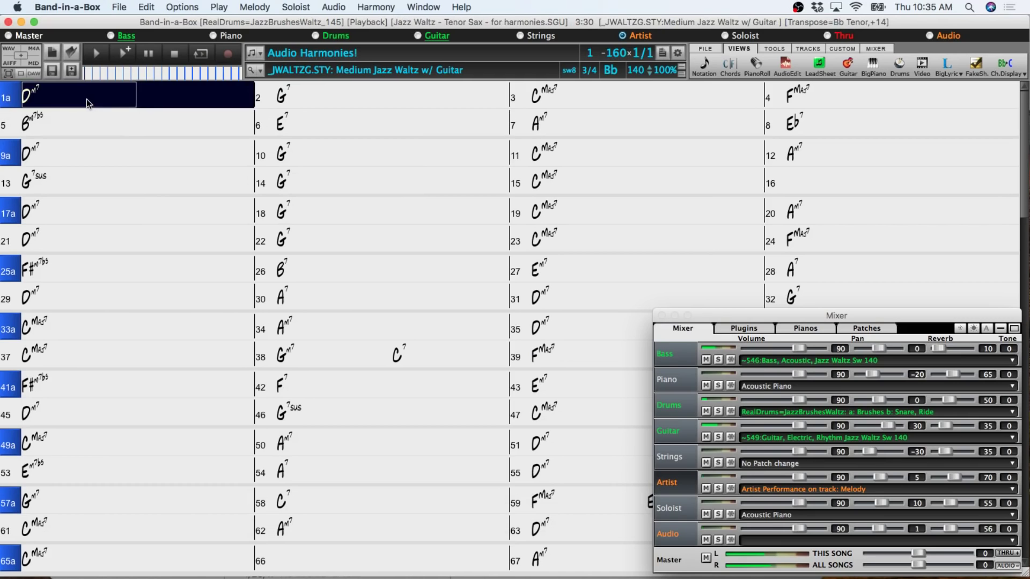
pyautogui.click(391, 95)
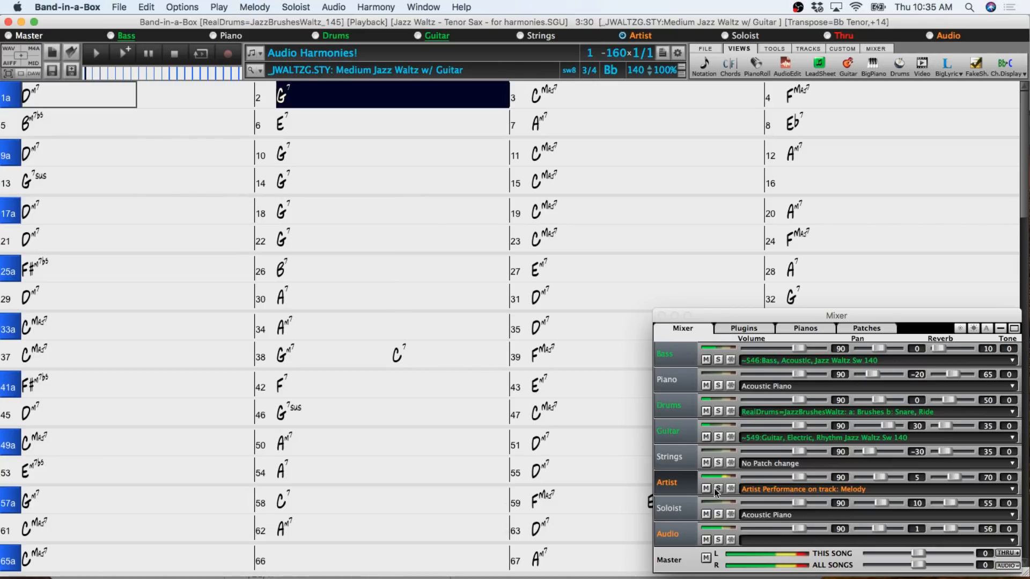
pyautogui.click(718, 489)
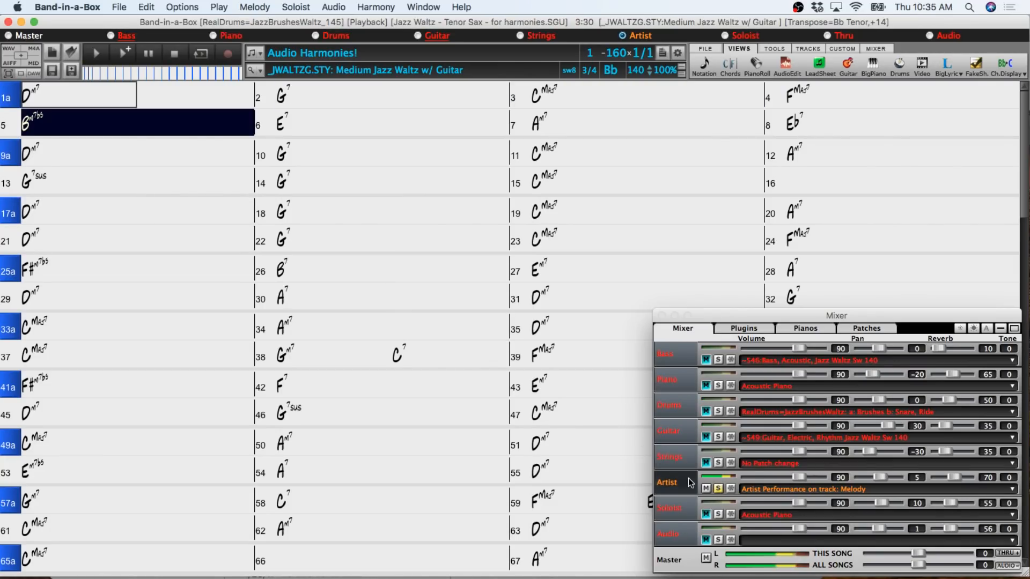
pyautogui.click(647, 122)
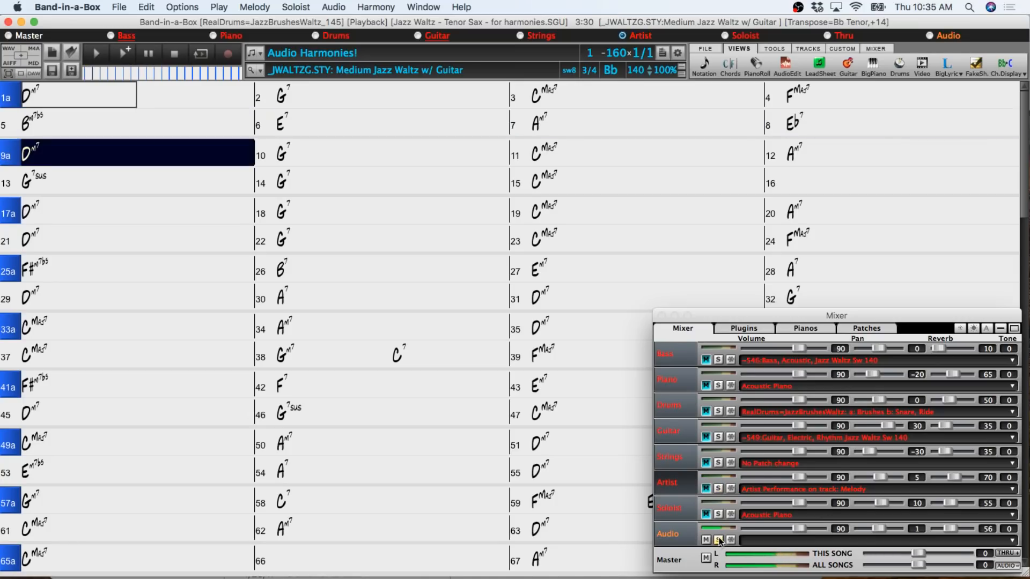
pyautogui.click(391, 154)
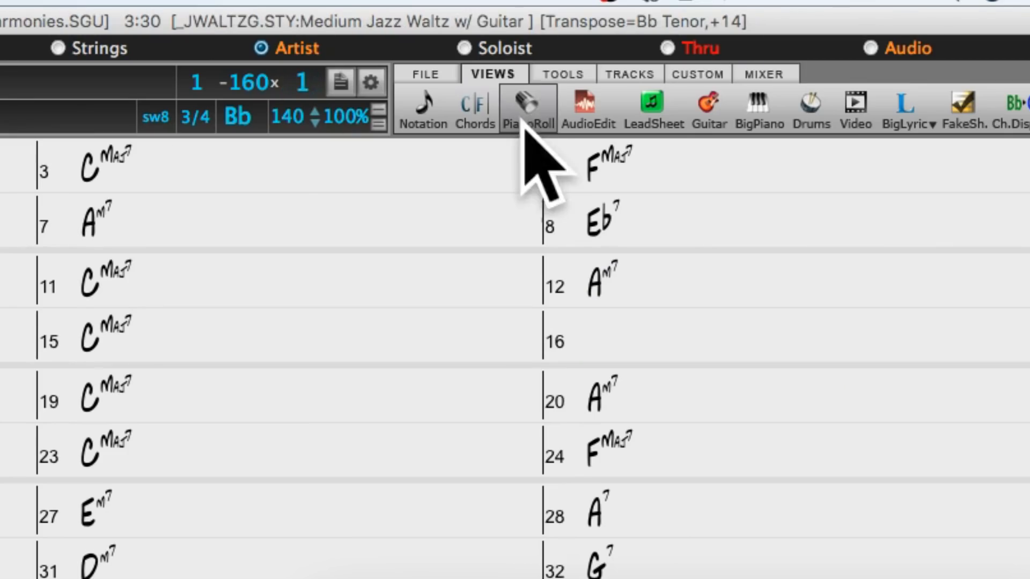
pyautogui.moveTo(598, 108)
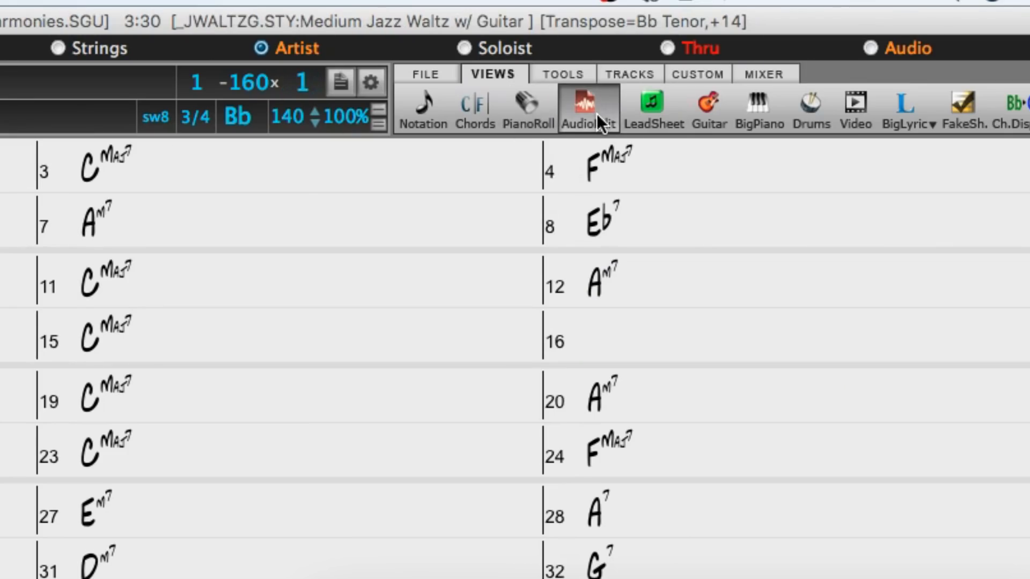
# - Harmonize the sax audio with two voices above and an octave-down (8vb) melody double
pyautogui.click(587, 109)
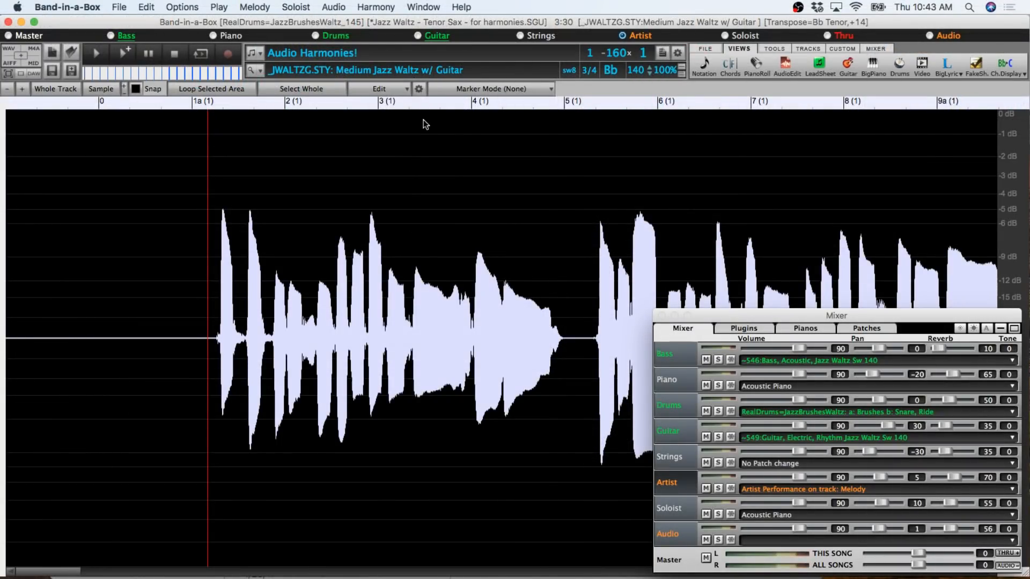
pyautogui.click(378, 89)
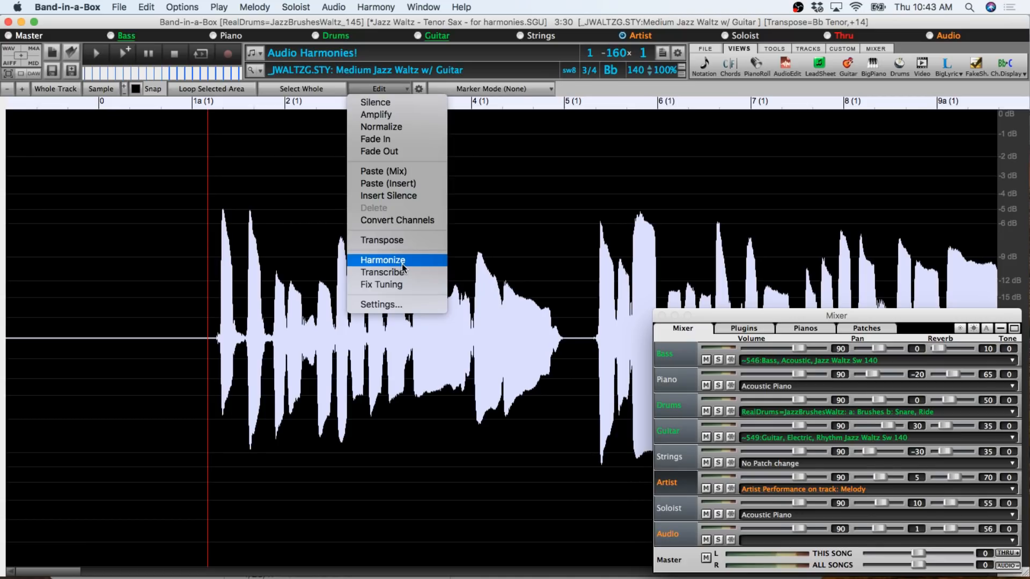
pyautogui.click(381, 260)
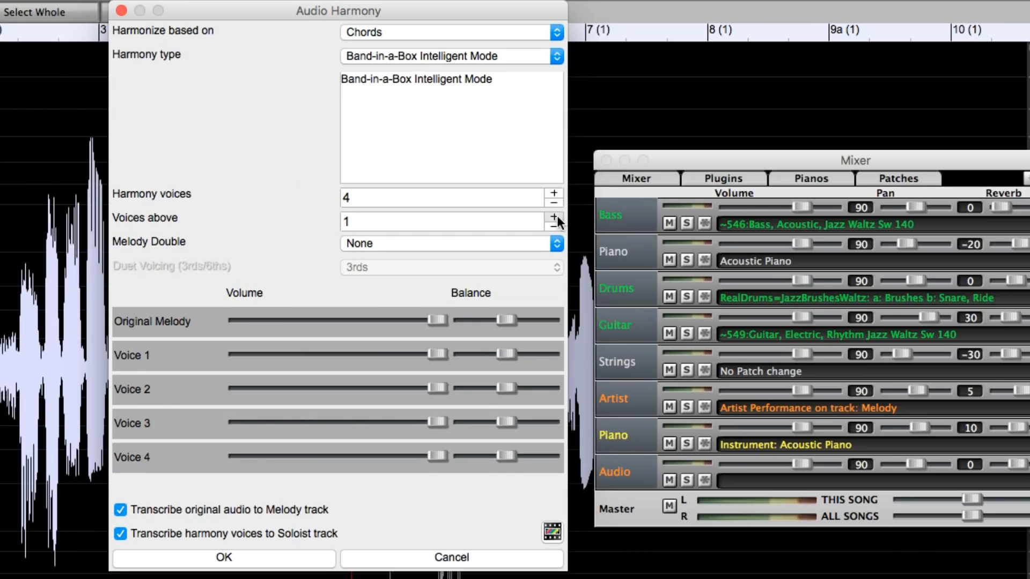
pyautogui.click(553, 216)
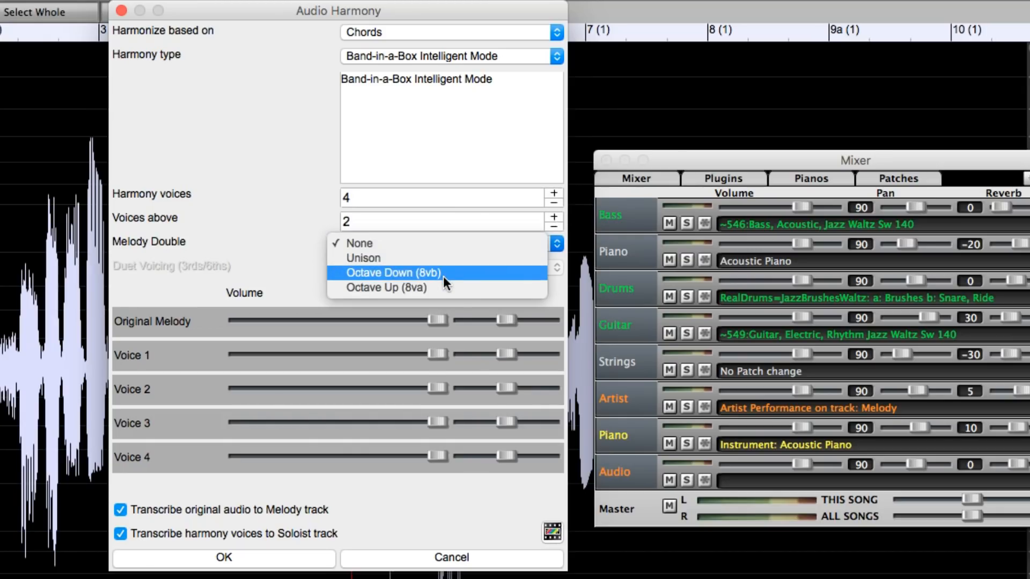
pyautogui.click(394, 272)
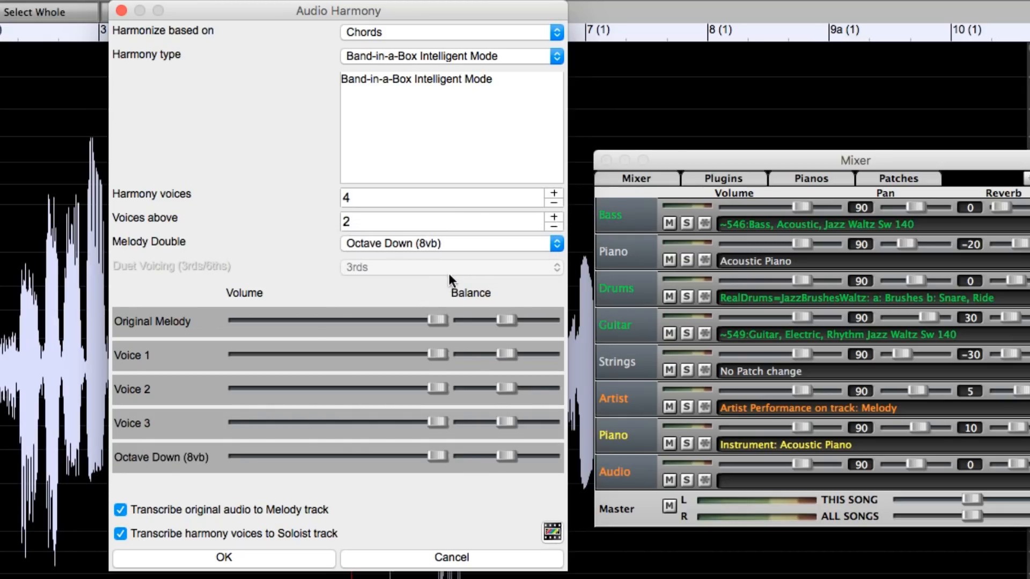
pyautogui.moveTo(655, 397)
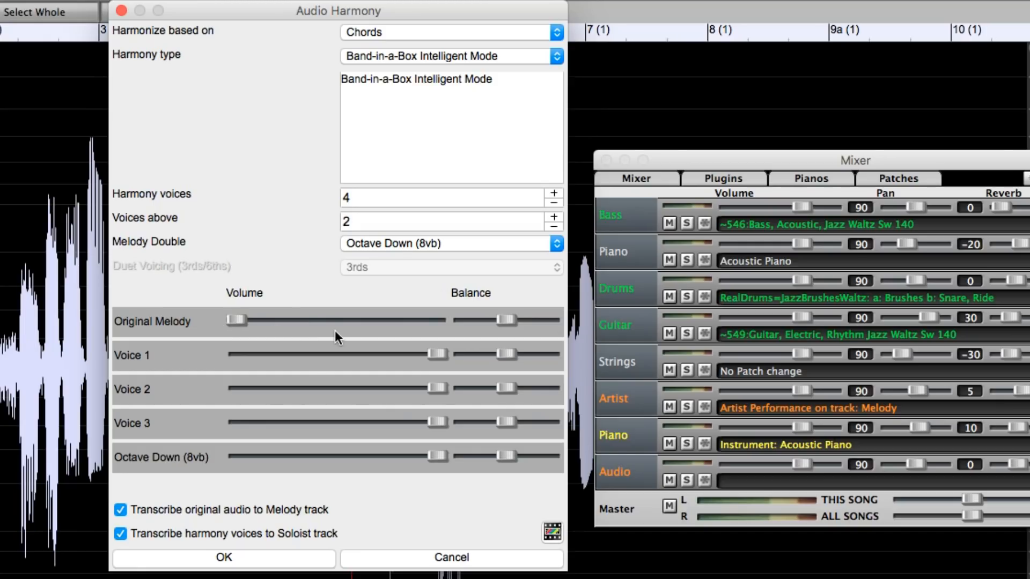
pyautogui.moveTo(351, 337)
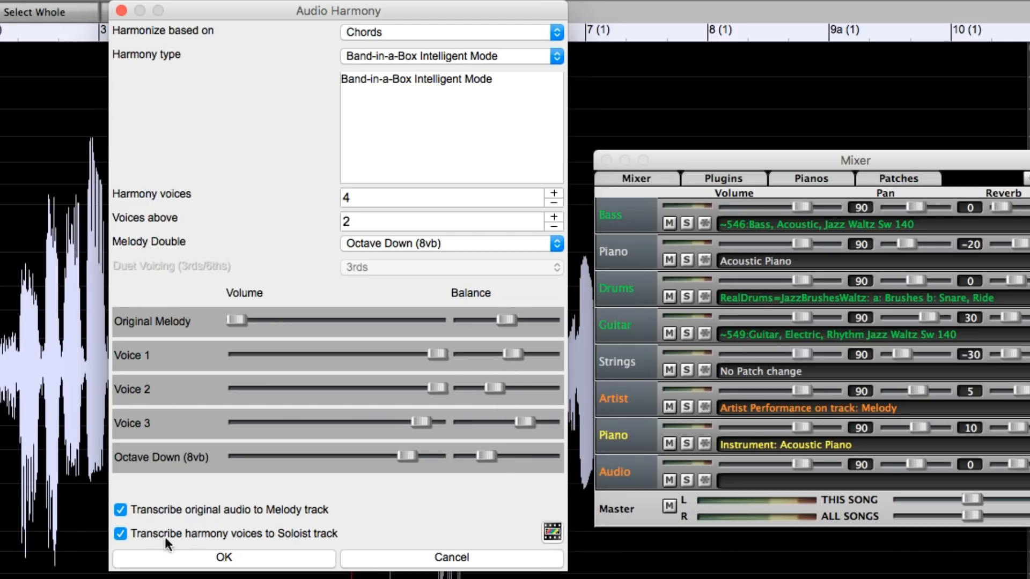
pyautogui.moveTo(182, 518)
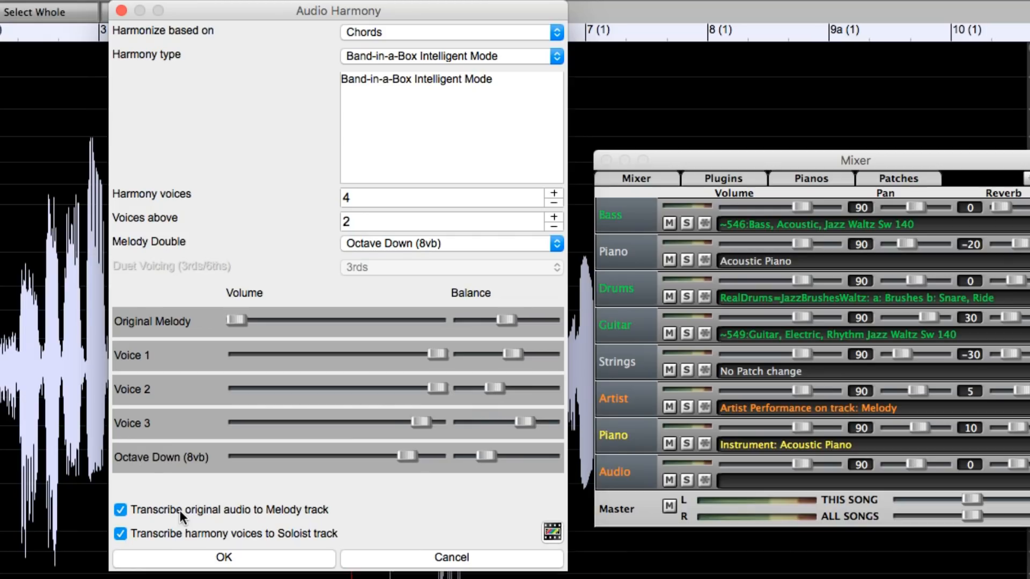
pyautogui.moveTo(214, 552)
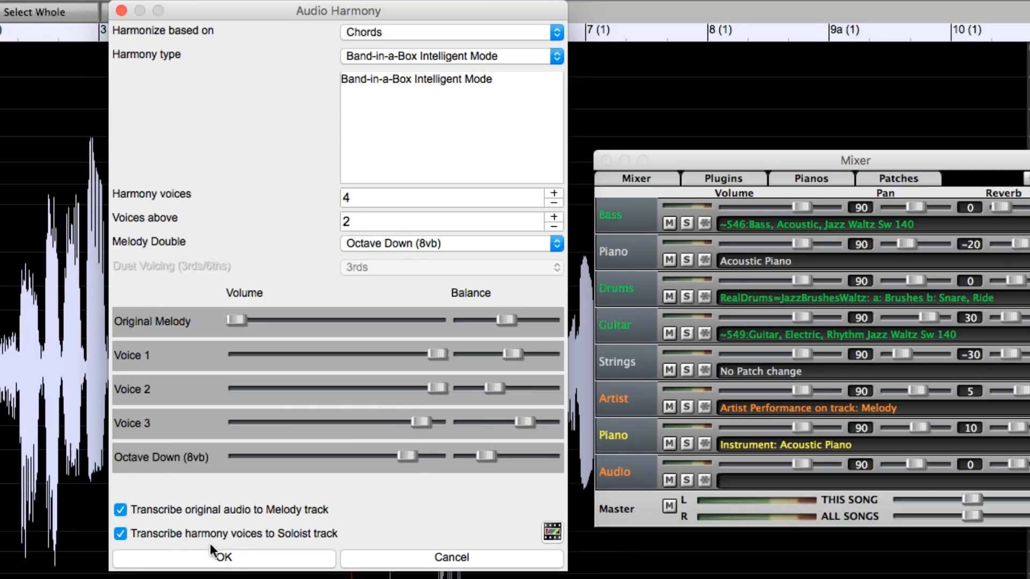
pyautogui.click(223, 558)
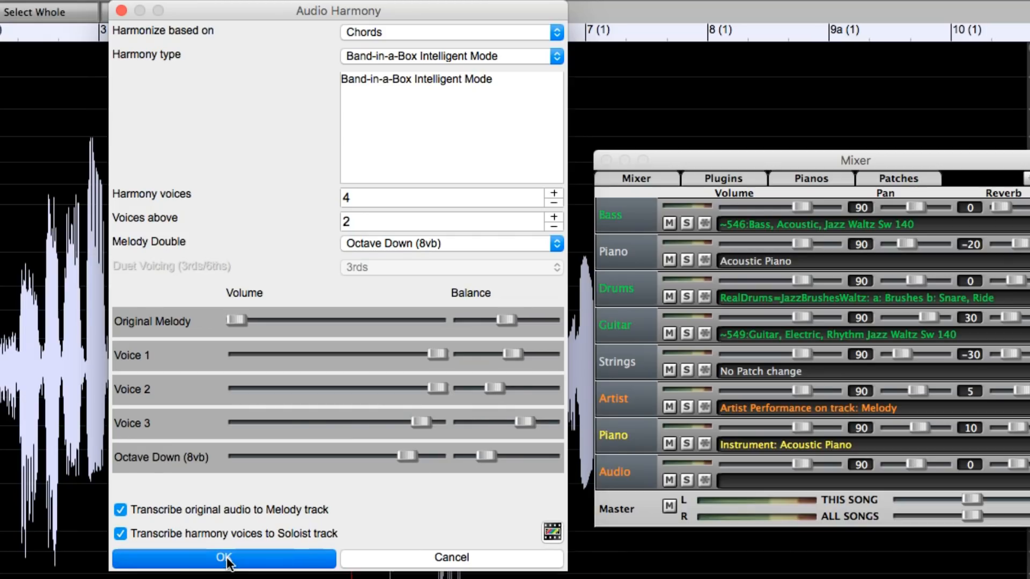
# - Apply the four-voice harmony to the Jazz Waltz sax audio and play it back
pyautogui.click(225, 558)
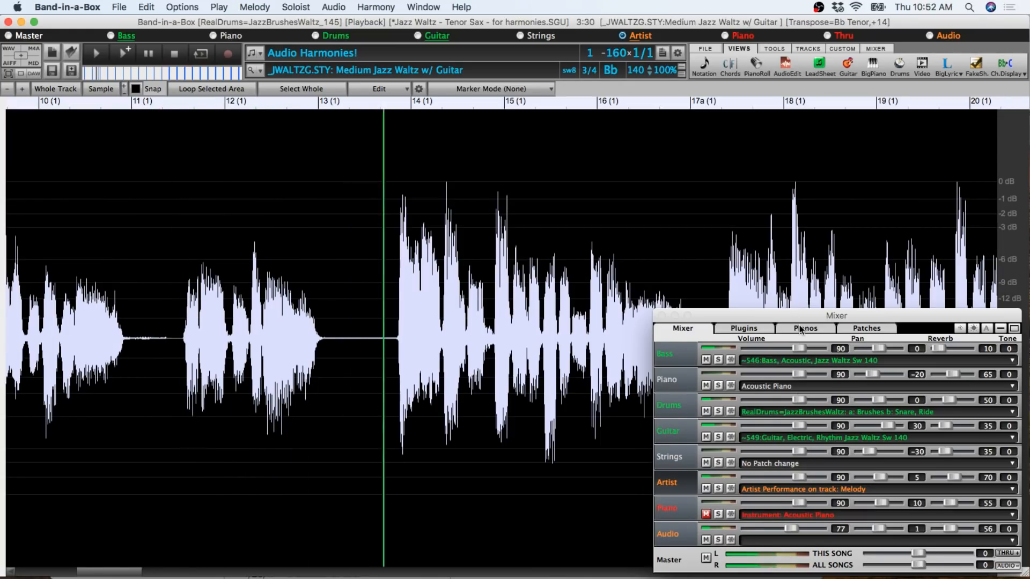
pyautogui.click(805, 328)
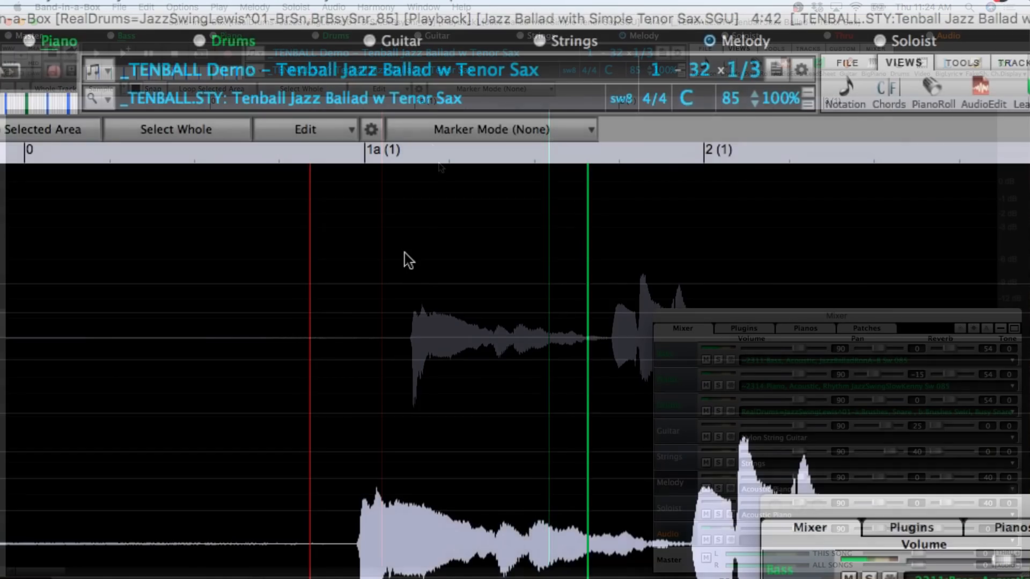
# - Harmonize the ballad's tenor sax audio with harmony type 38 Tom Scott (2 saxes)
pyautogui.click(305, 129)
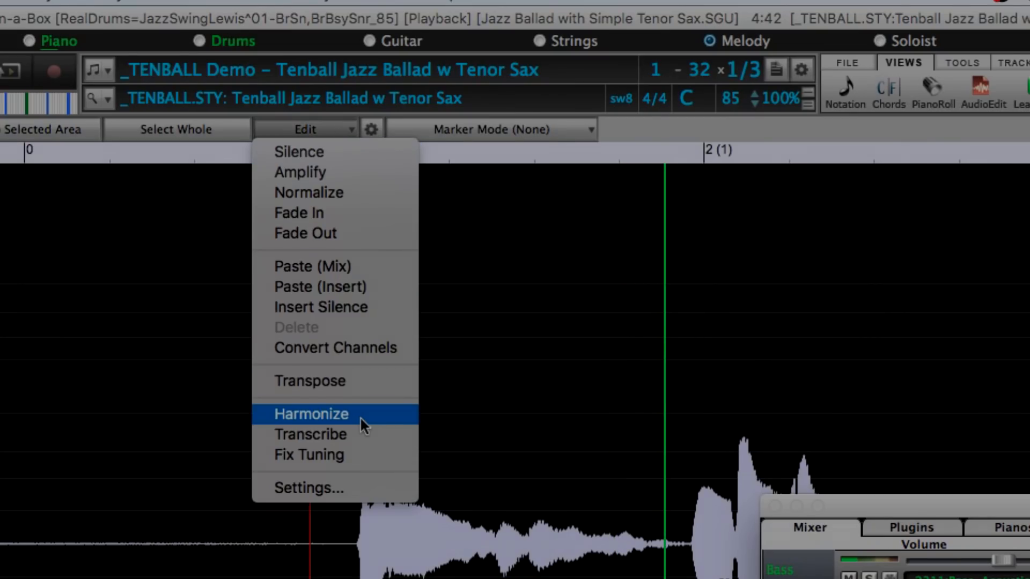
pyautogui.click(310, 413)
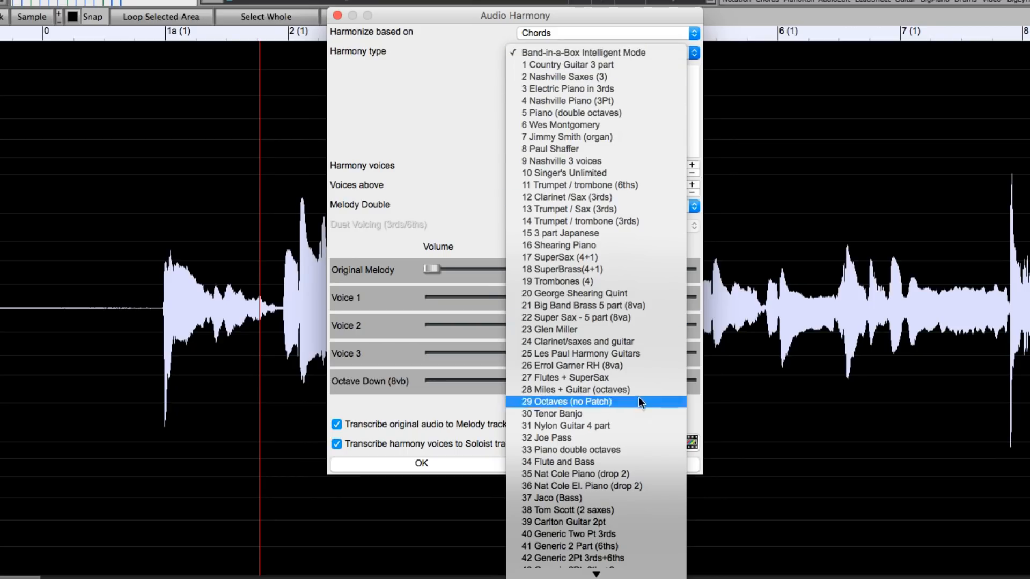
pyautogui.moveTo(641, 516)
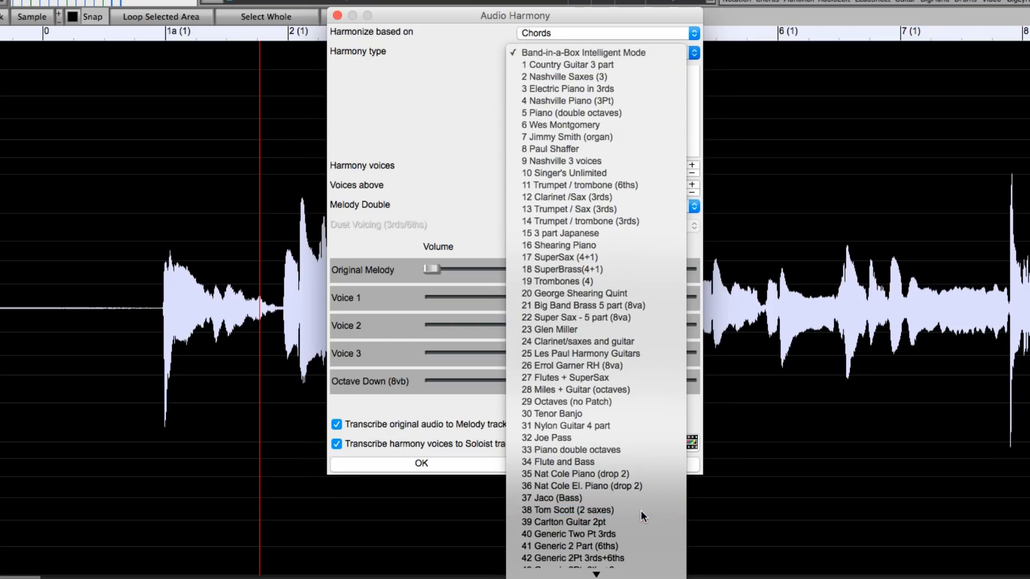
pyautogui.click(567, 509)
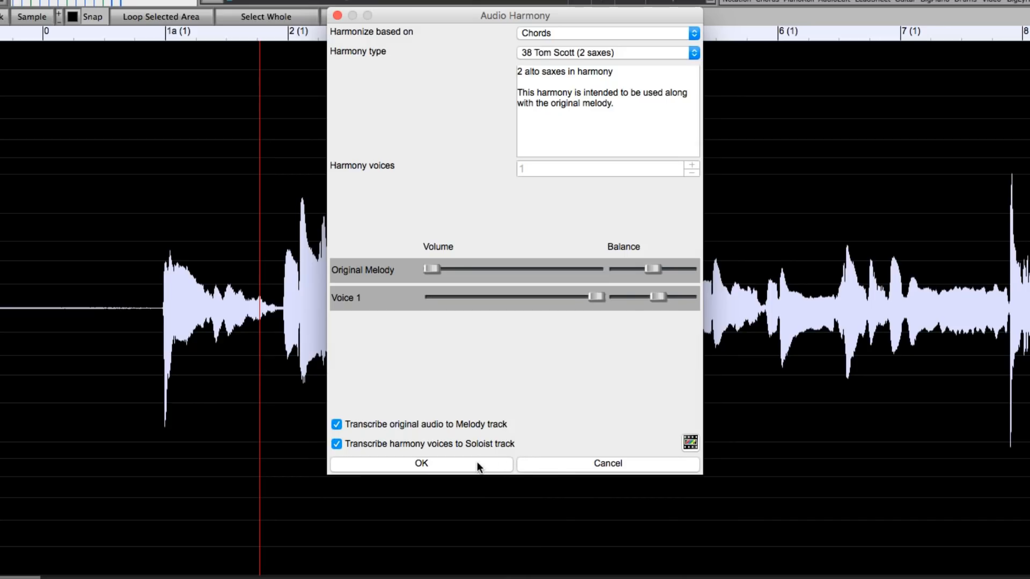
pyautogui.click(421, 463)
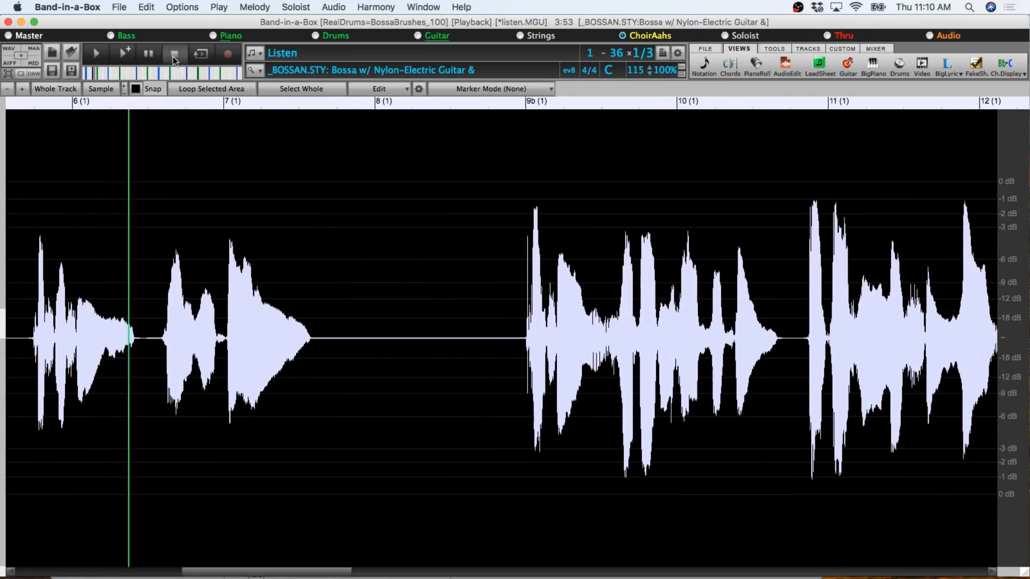
# - Open the AudioEdit Edit menu for the Listen bossa audio track
pyautogui.click(379, 88)
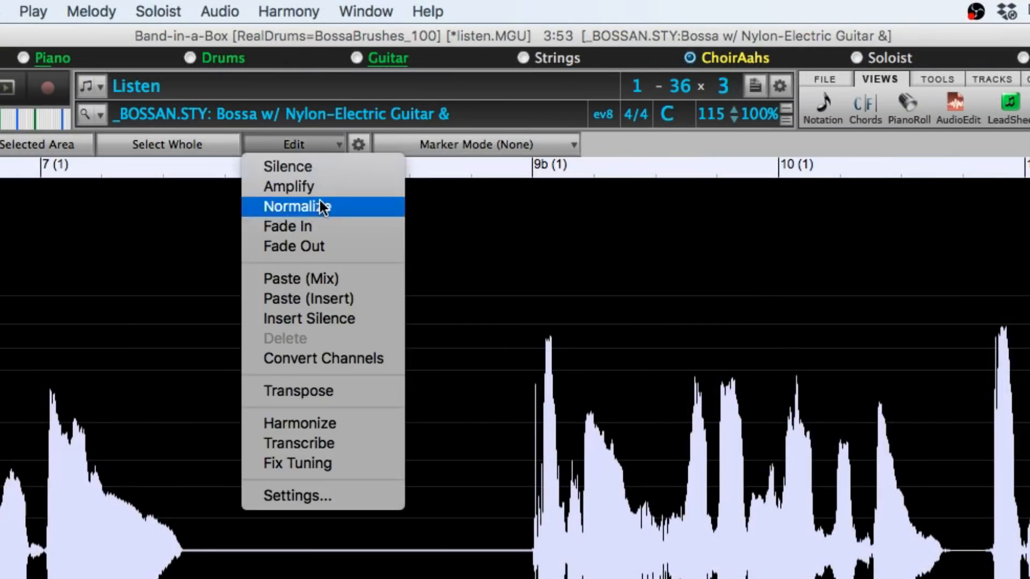
pyautogui.click(299, 423)
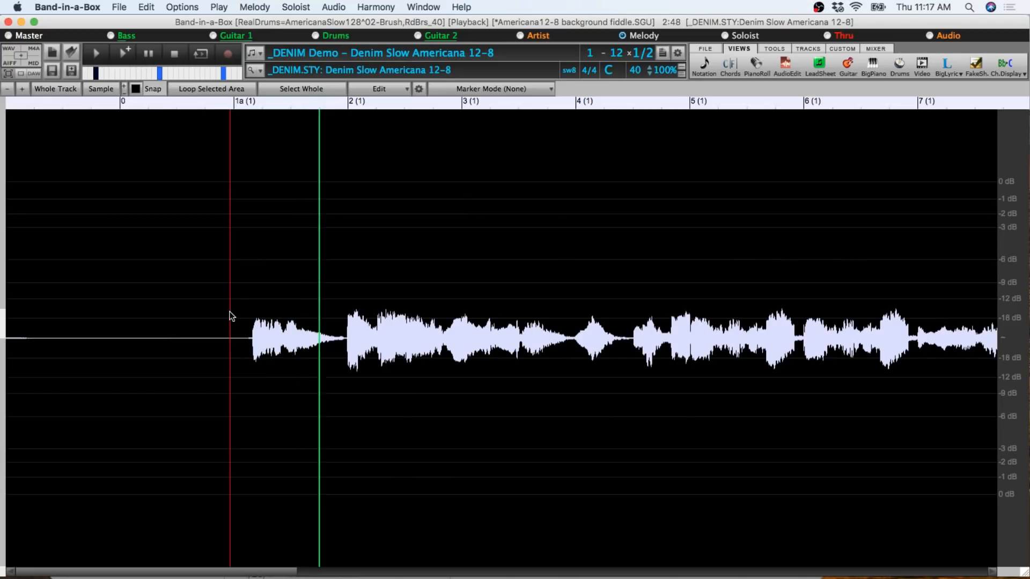
# - Harmonize the fiddle audio with one harmony voice above in thirds
pyautogui.click(378, 88)
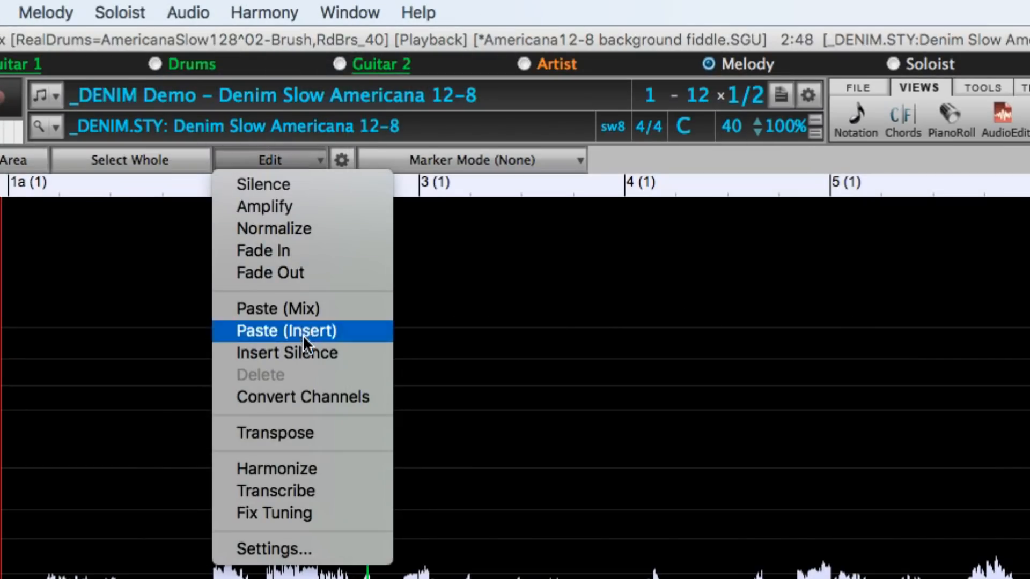
pyautogui.click(276, 469)
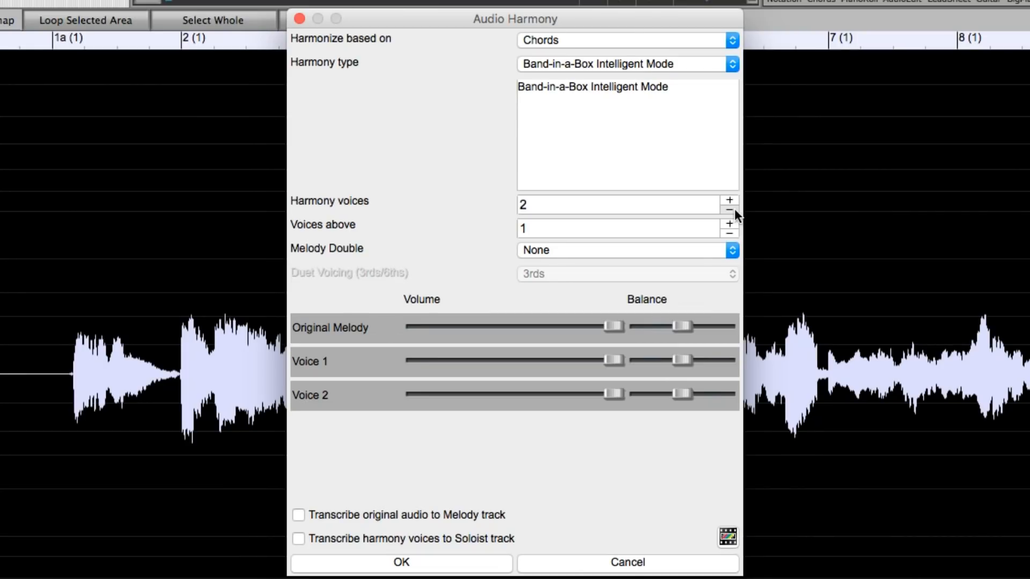
pyautogui.click(729, 210)
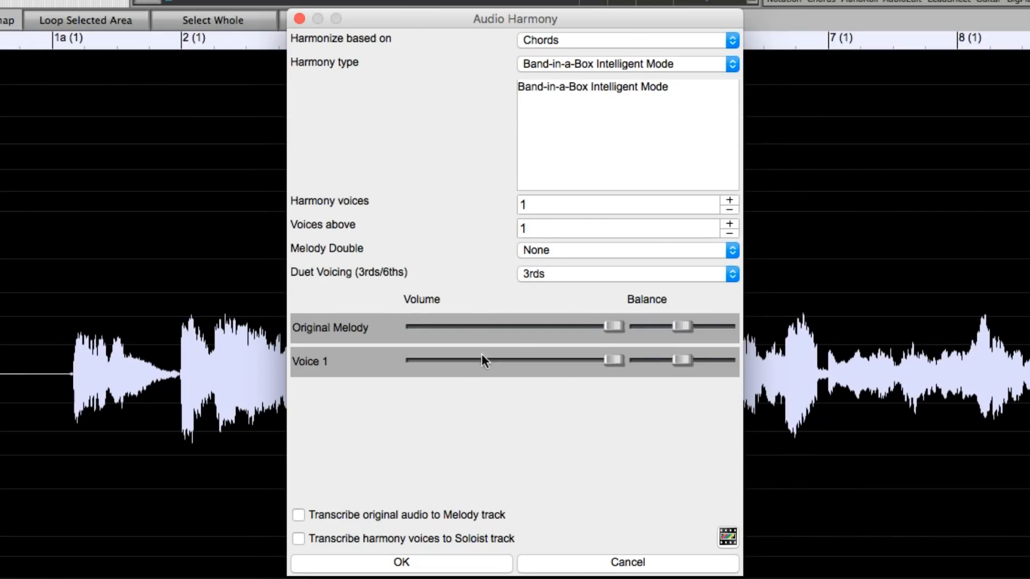
pyautogui.click(401, 562)
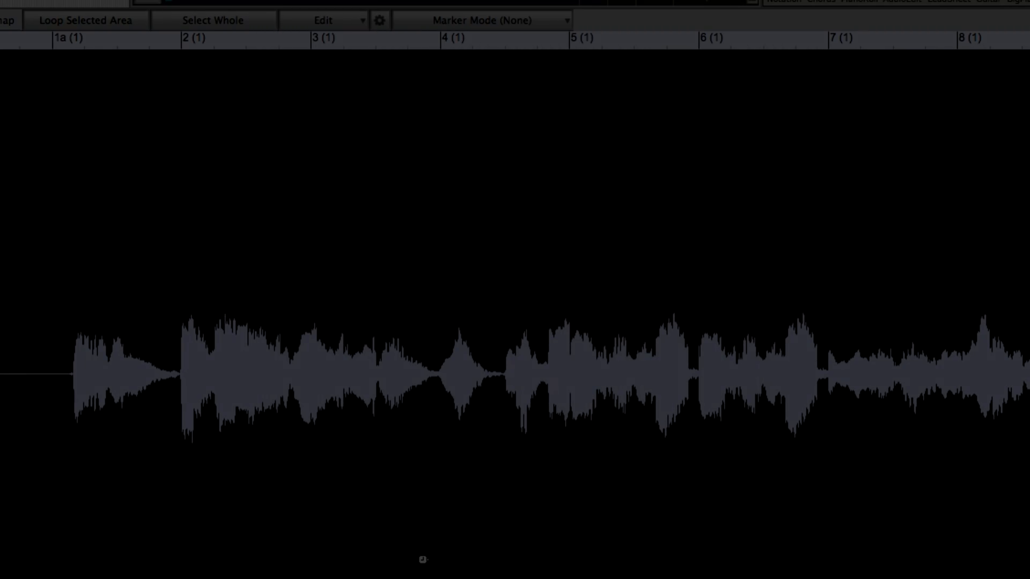